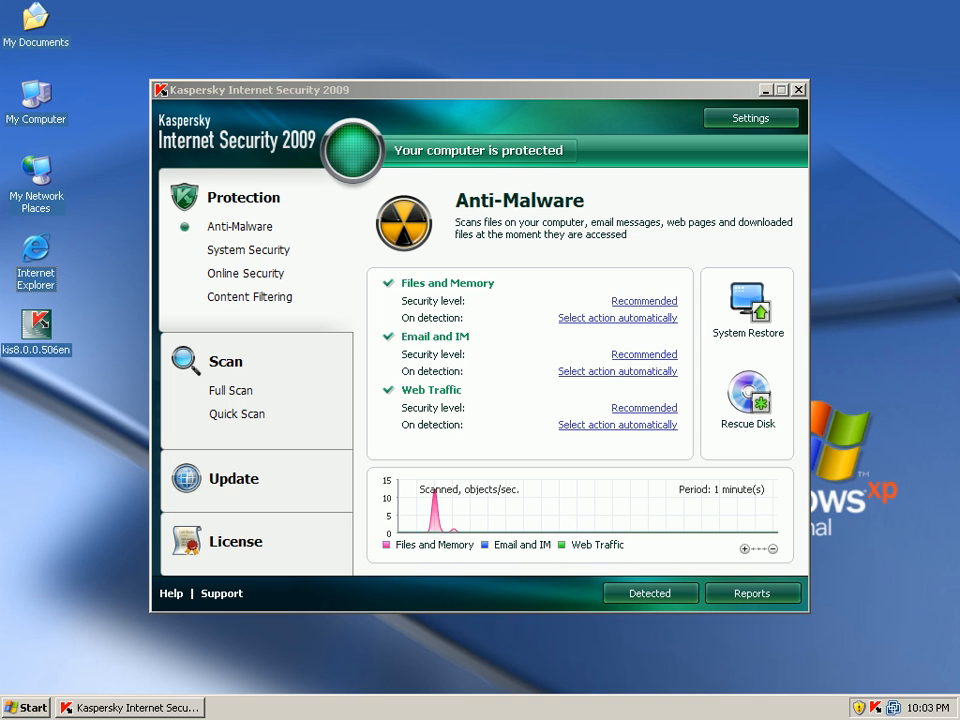
mouse_move(330, 35)
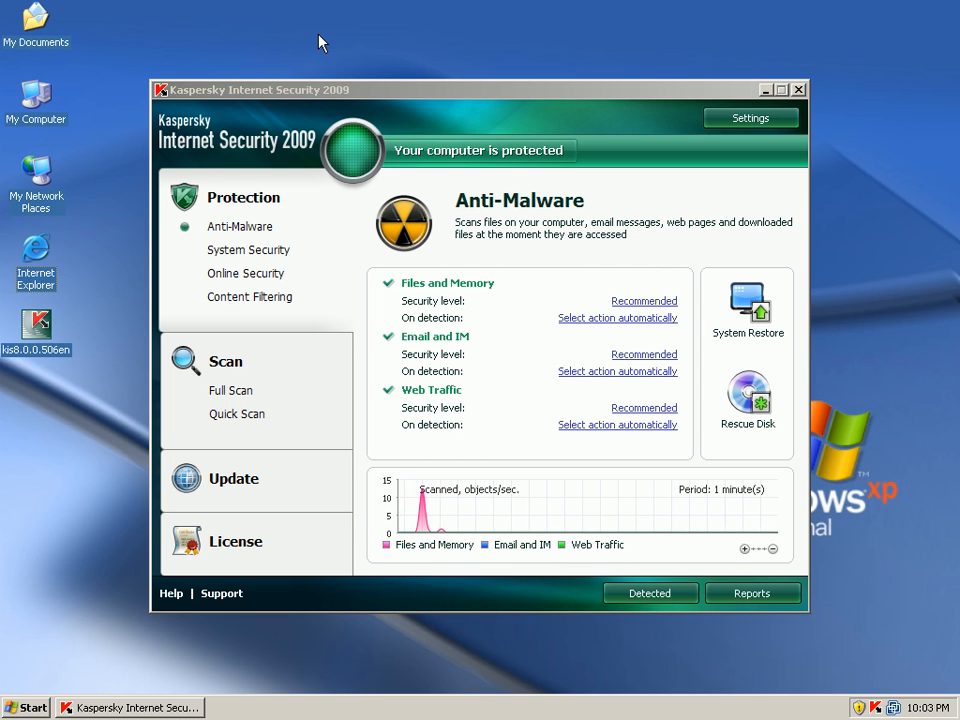
mouse_move(311, 62)
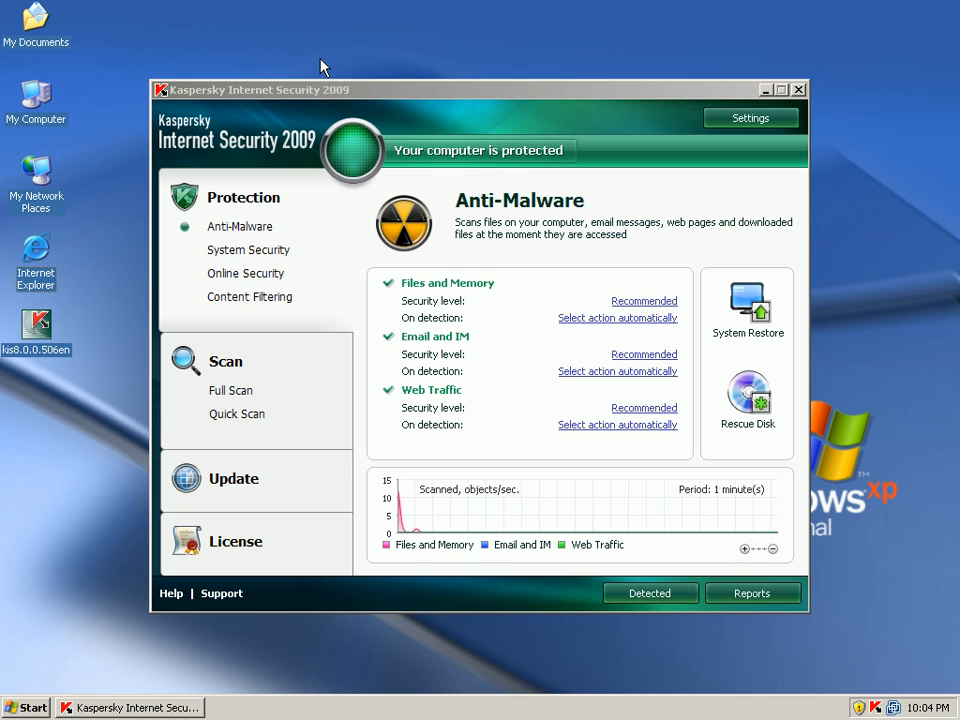
mouse_move(350, 62)
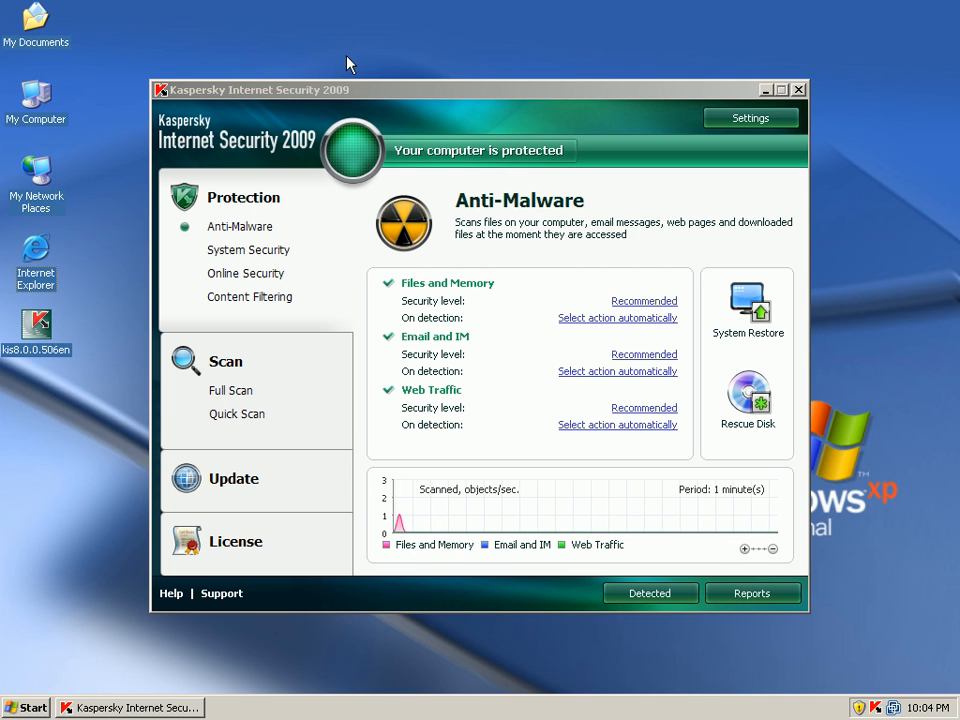
mouse_move(463, 324)
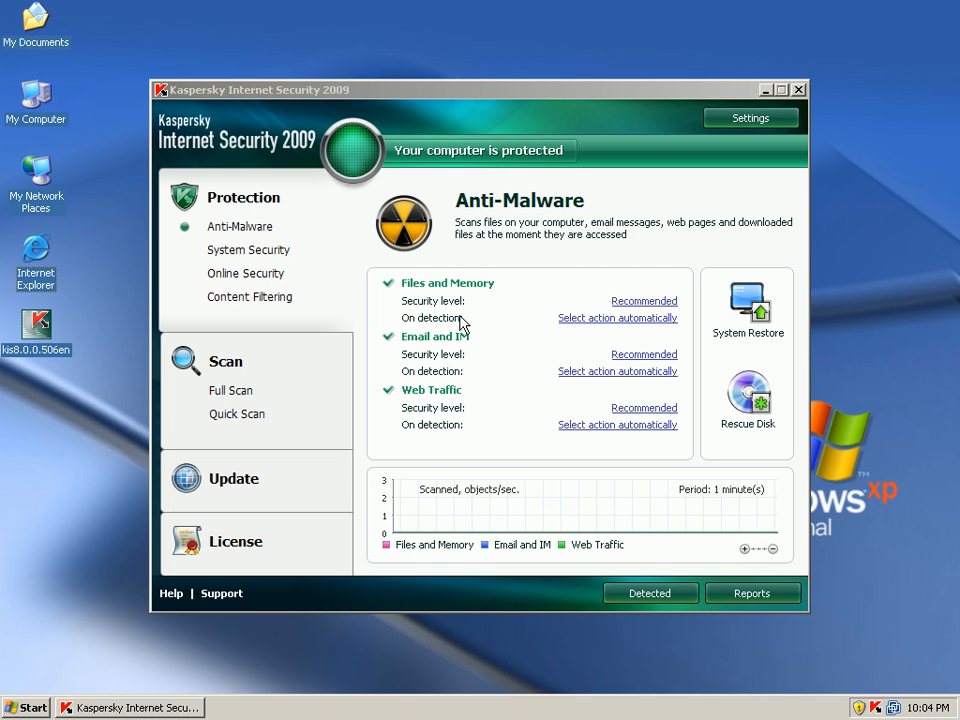
mouse_move(461, 321)
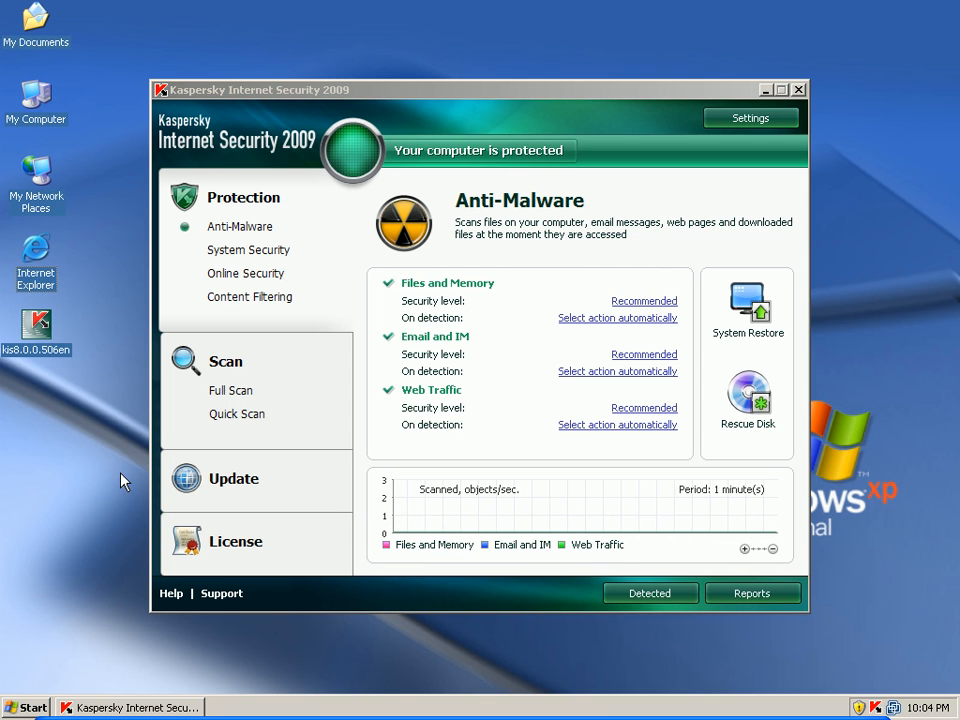
mouse_move(35, 250)
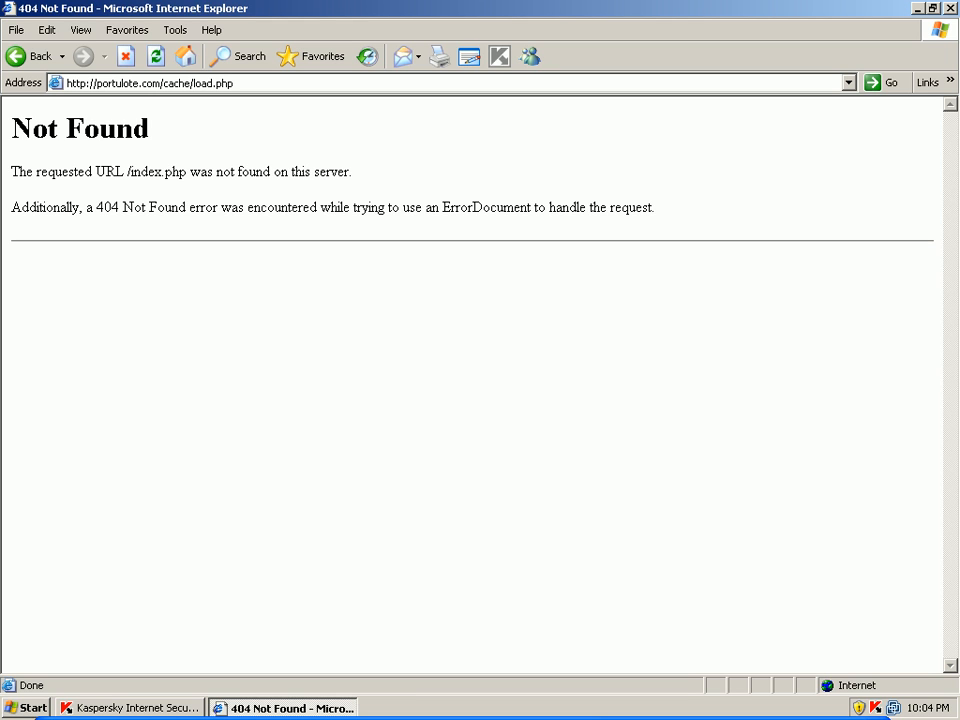
mouse_move(273, 113)
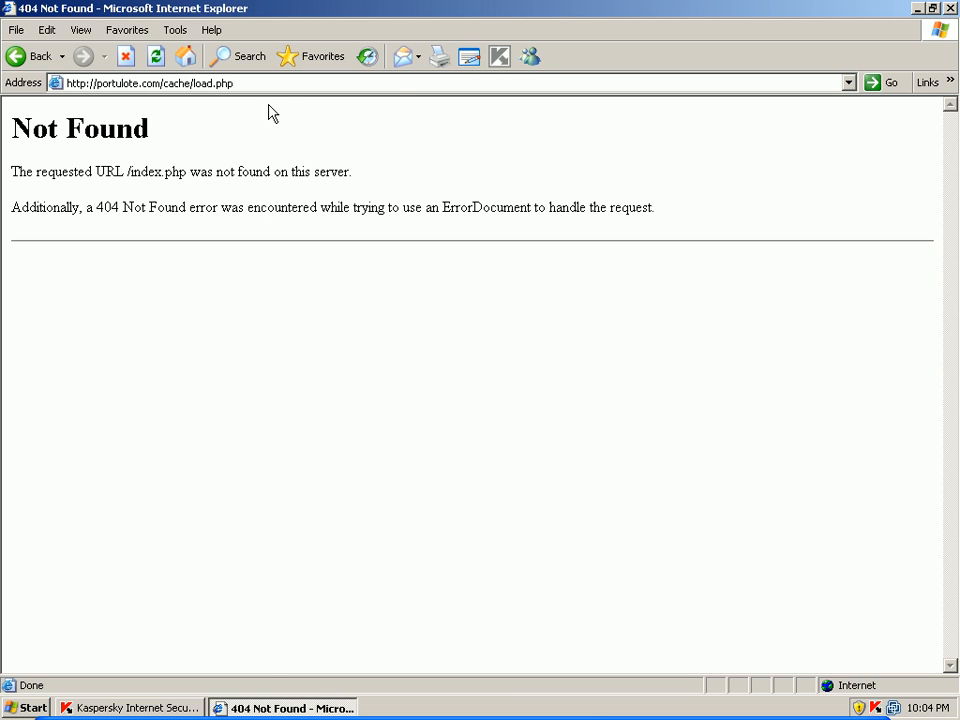
Step: Try downloading TubePlayer.ver.6.21379.exe from downloadallsoft-now.com and view Kaspersky's block report
type("http://downloadallsoft-now.com/TubePlayer.ver.6.21379.exe")
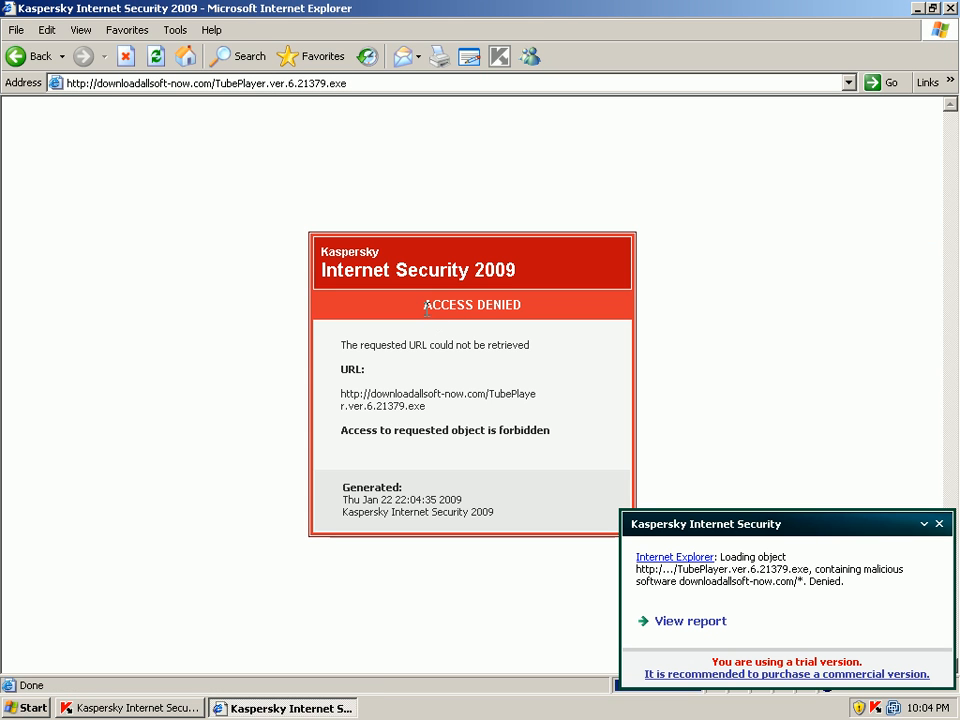
mouse_move(369, 294)
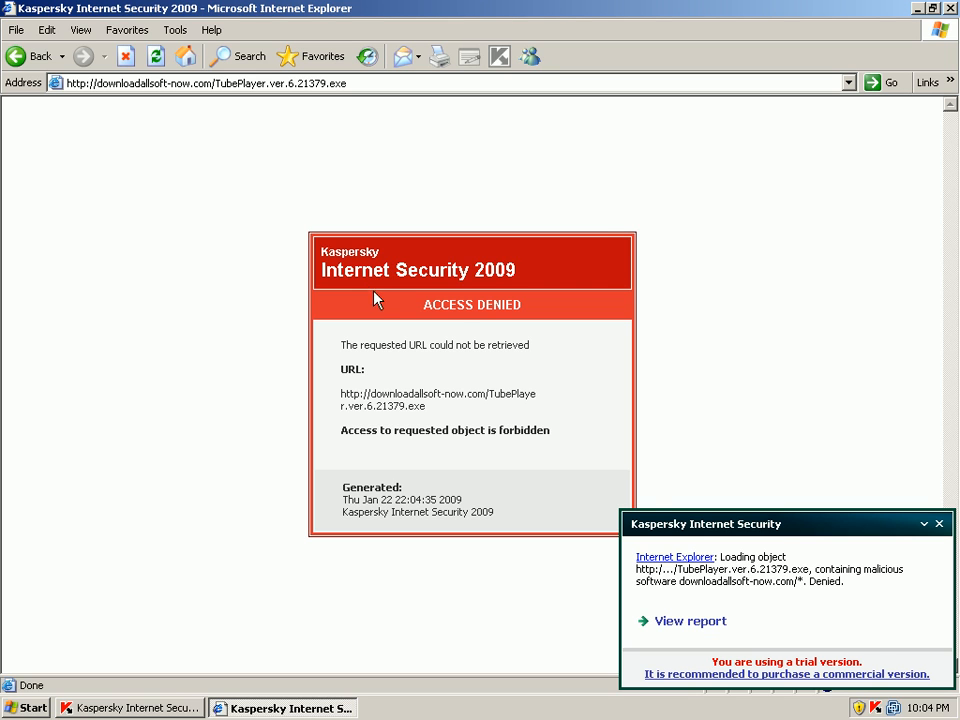
mouse_move(765, 568)
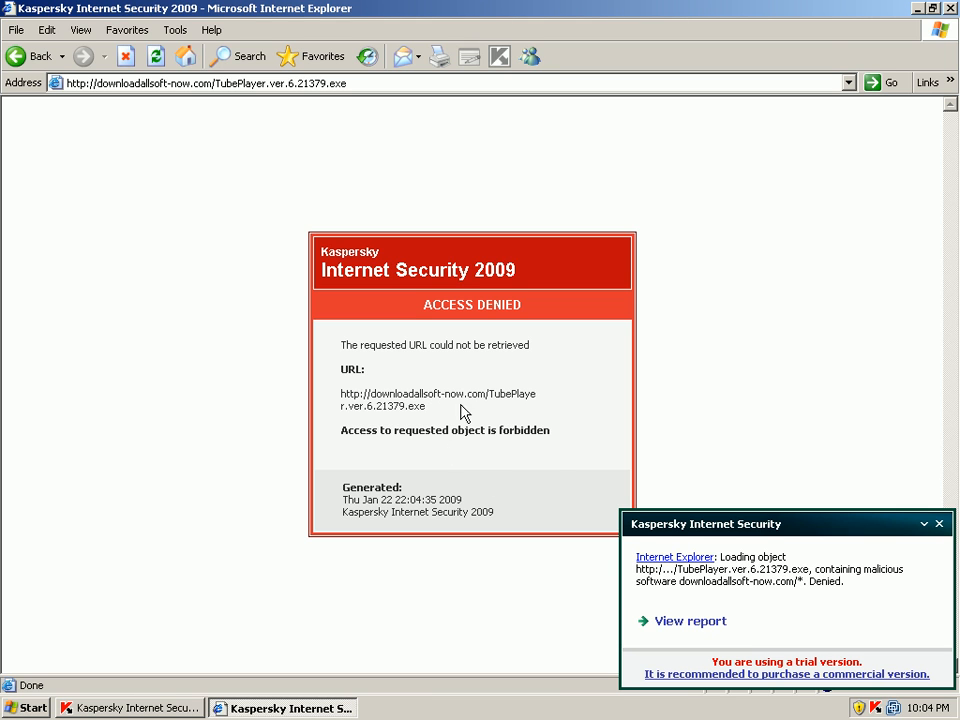
mouse_move(677, 631)
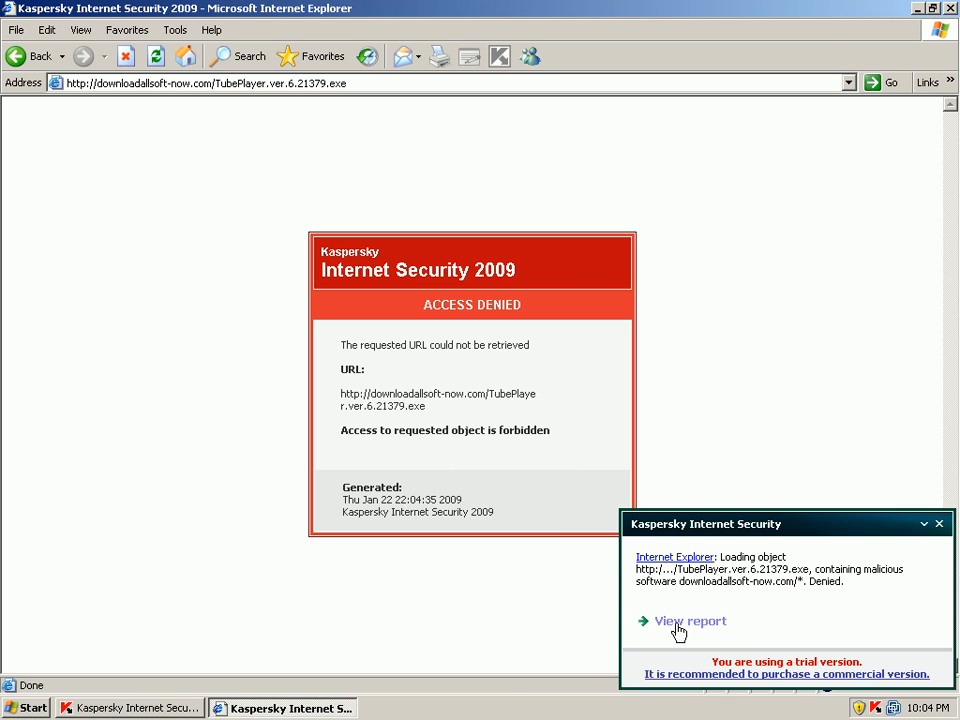
left_click(690, 621)
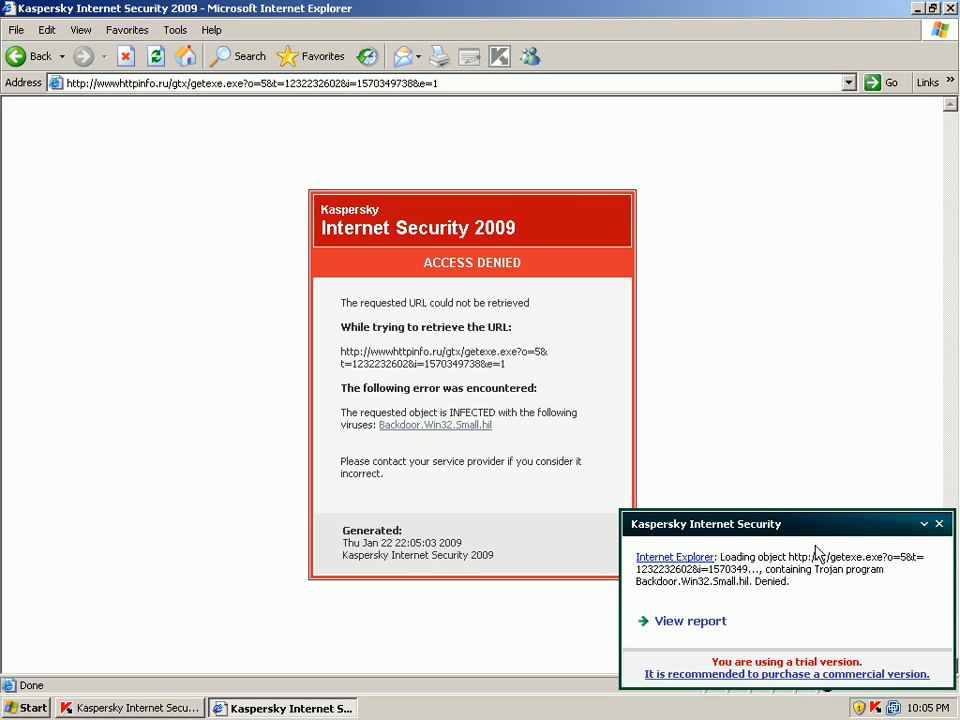
mouse_move(712, 584)
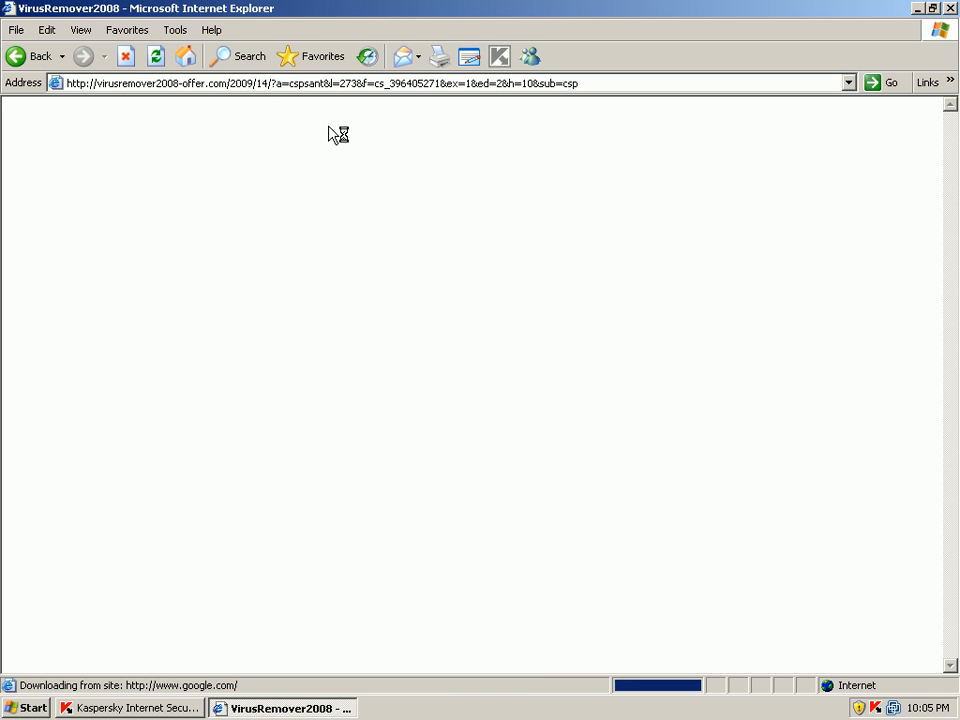
mouse_move(320, 171)
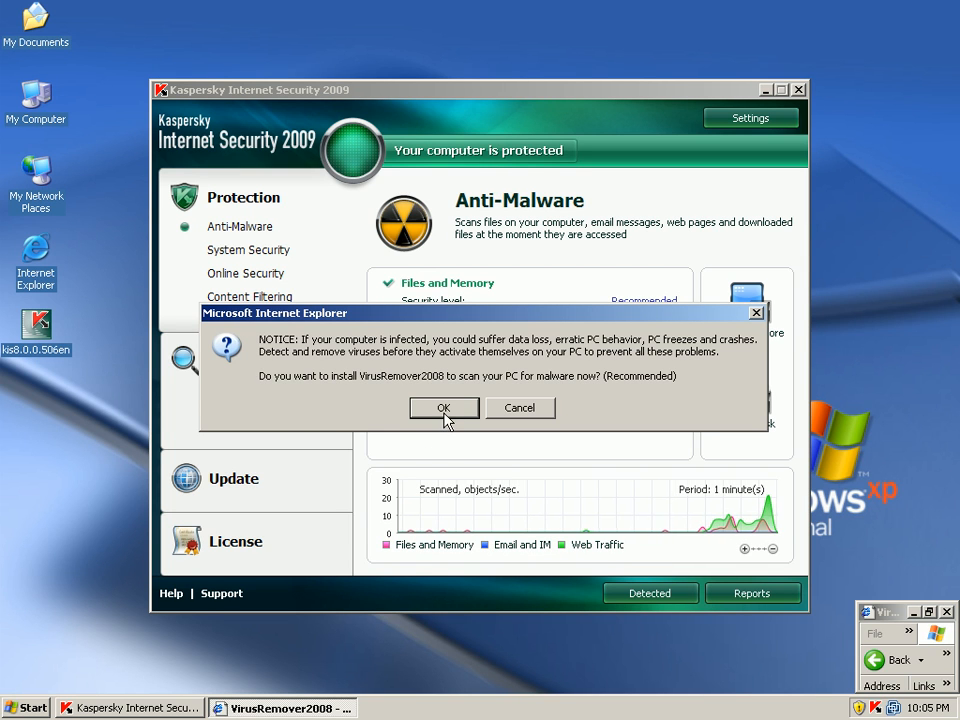
Step: Accept the VirusRemover2008 install prompt, revealing the fake system-scan warning page
left_click(444, 407)
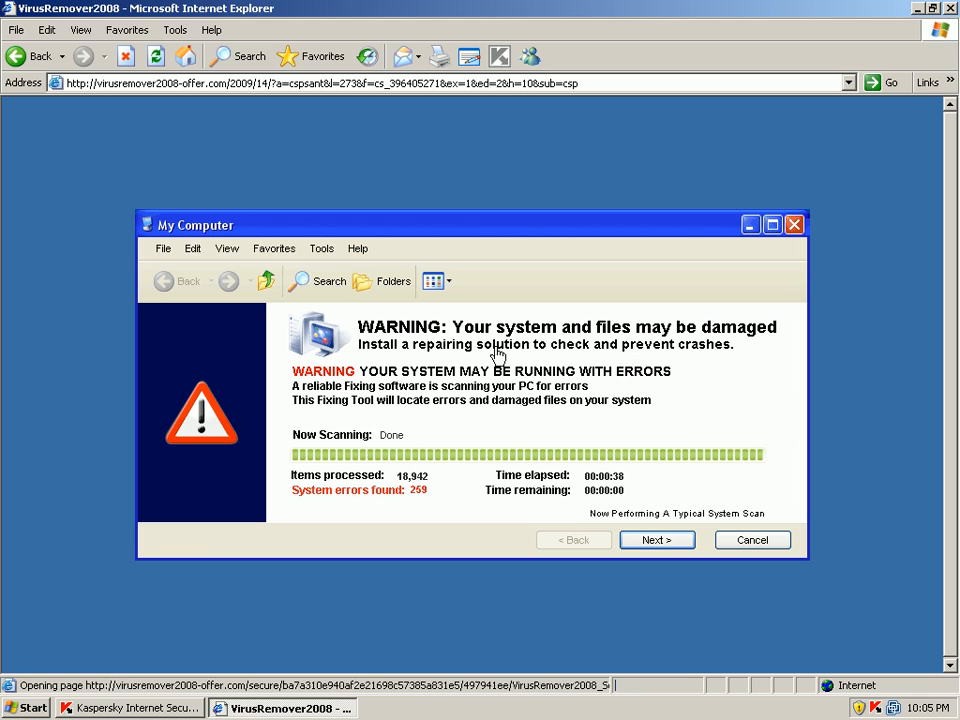
mouse_move(611, 382)
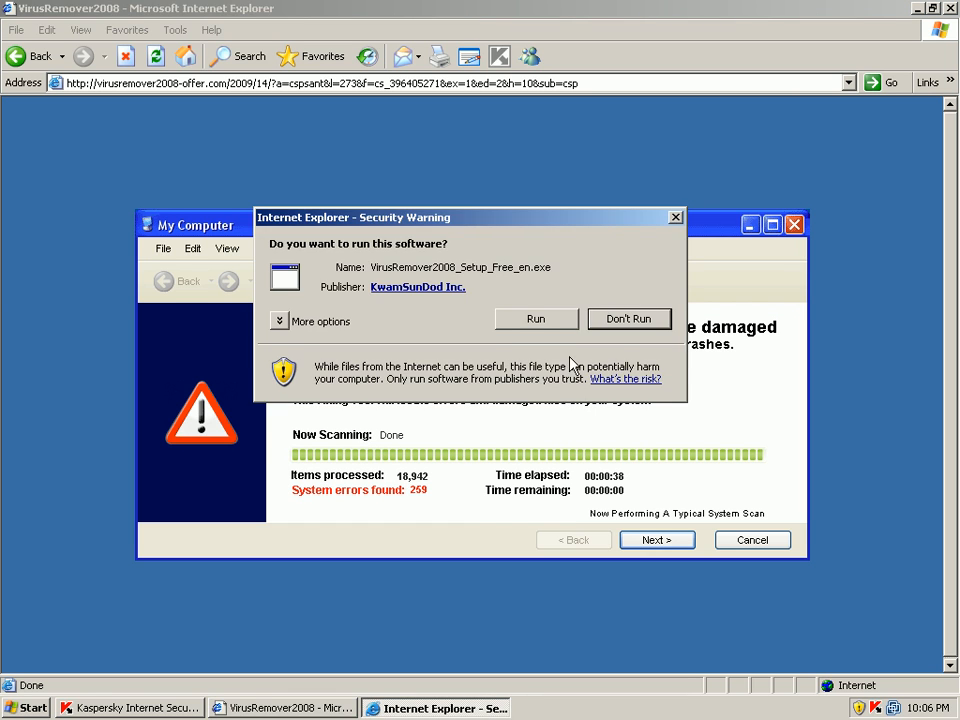
Step: Run VirusRemover2008_Setup_Free_en.exe from the Security Warning dialog
left_click(629, 318)
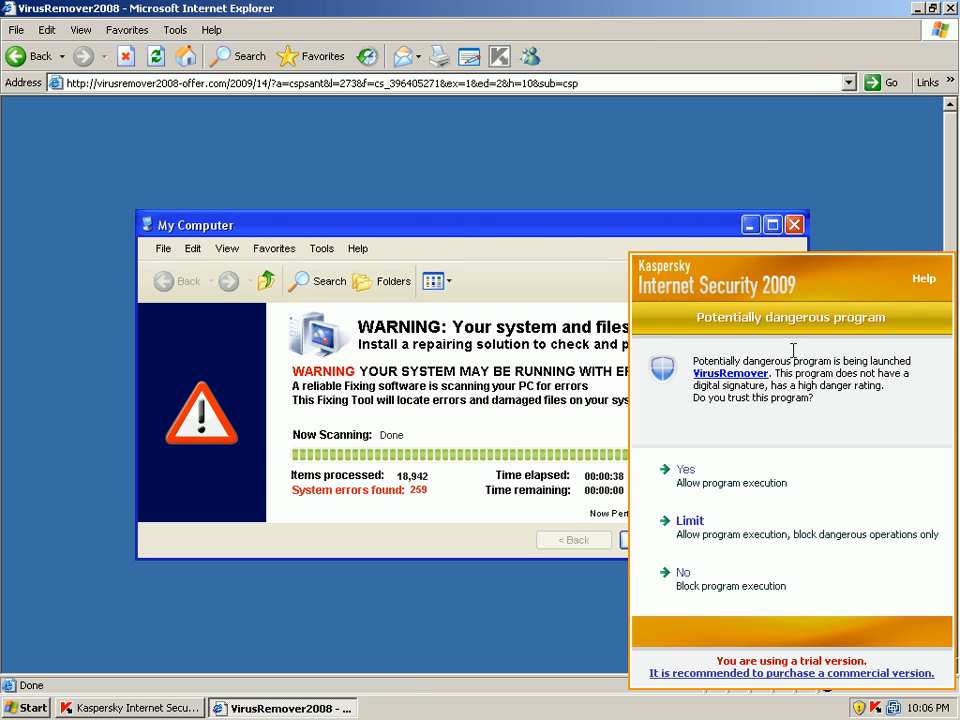
mouse_move(668, 307)
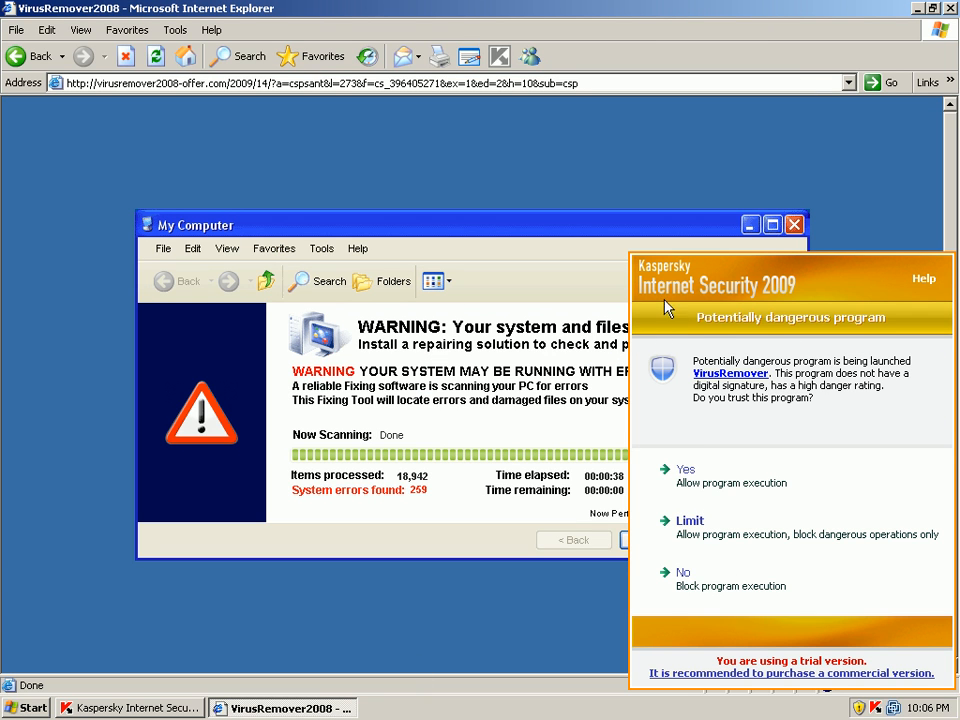
mouse_move(738, 322)
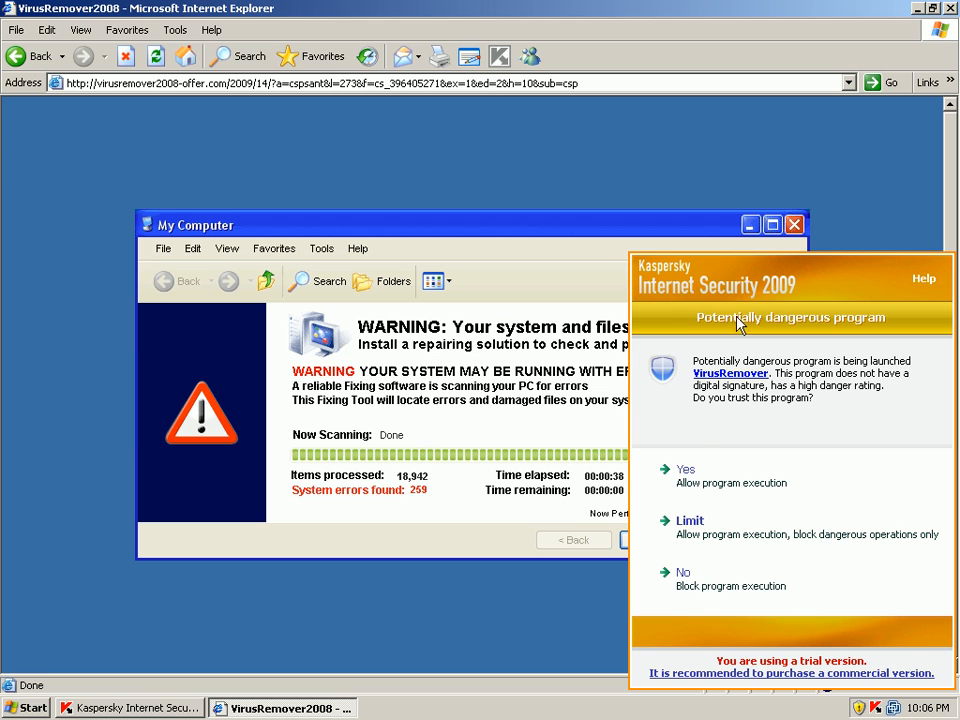
mouse_move(700, 544)
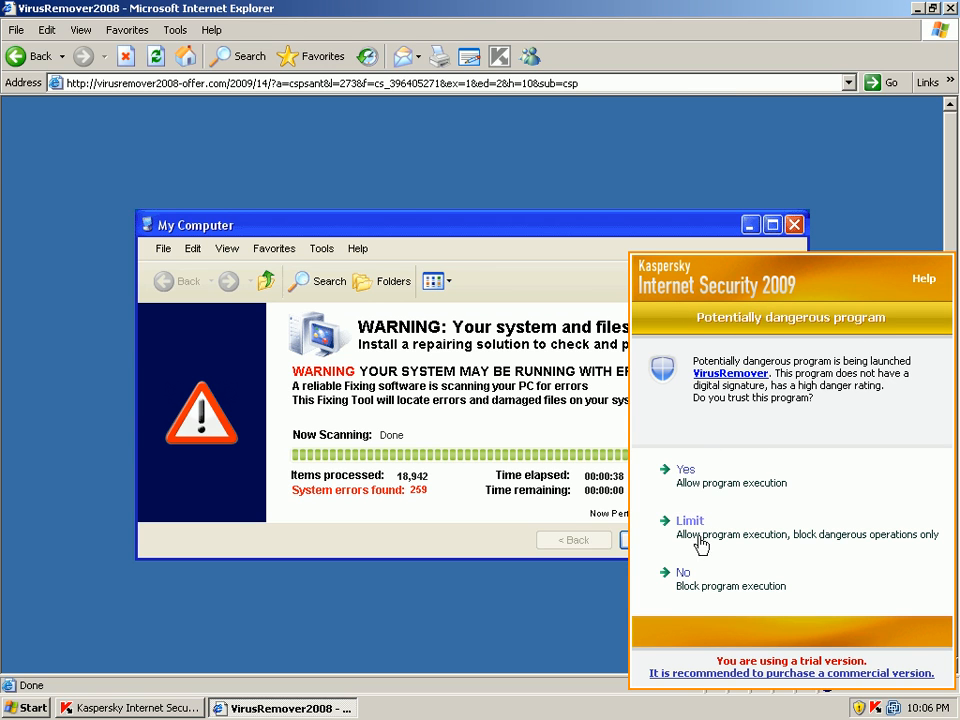
mouse_move(691, 582)
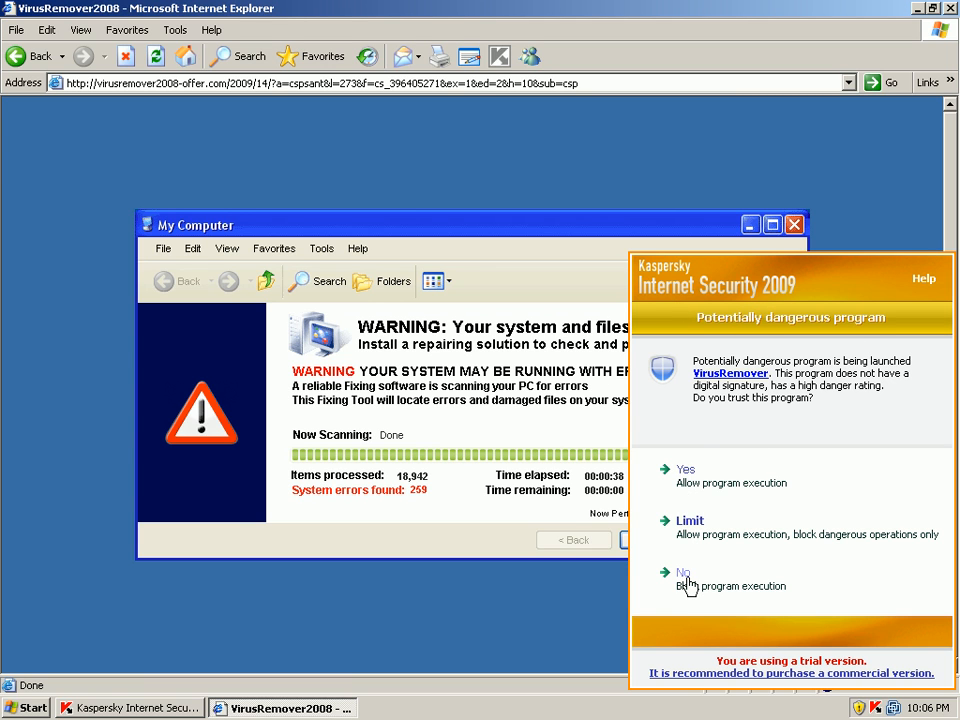
Step: Refuse trust to VirusRemover and view it under Untrusted in the Application Filtering rules
left_click(681, 571)
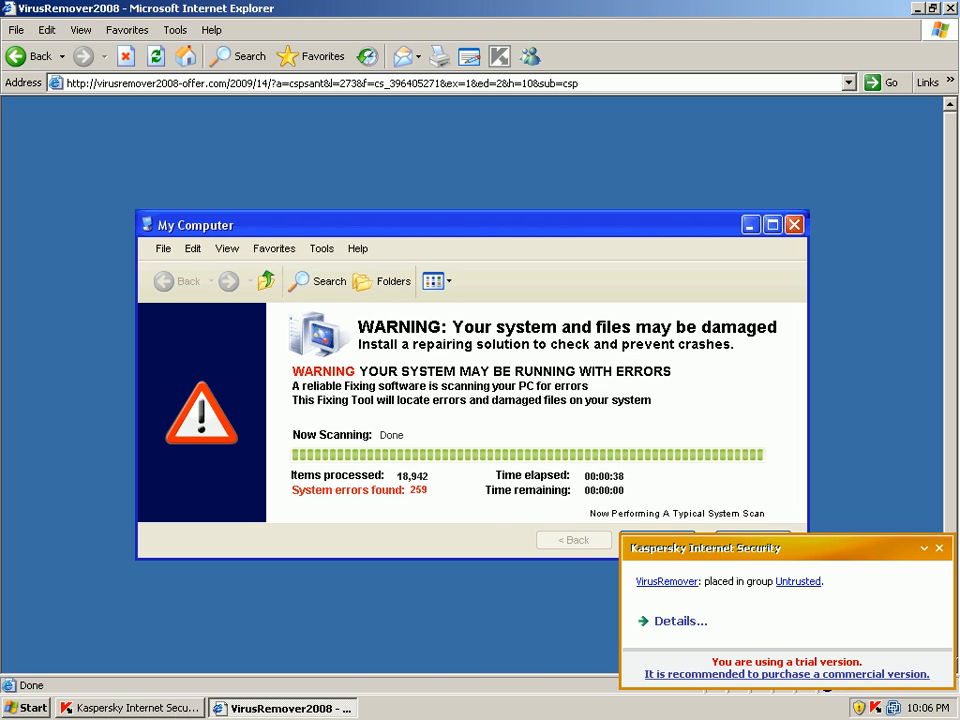
mouse_move(668, 622)
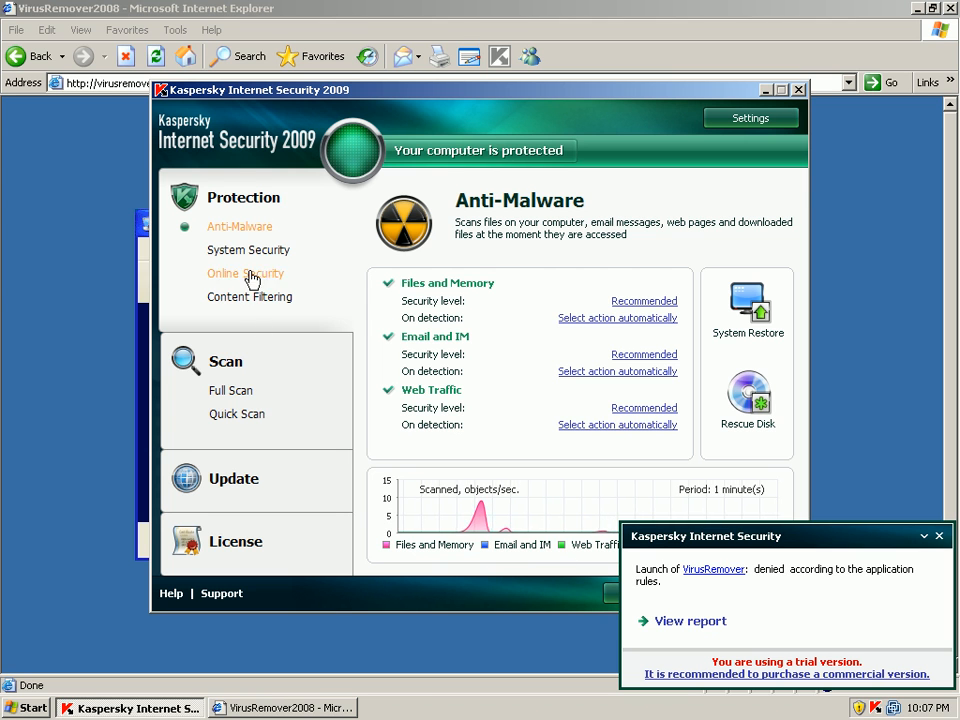
left_click(248, 249)
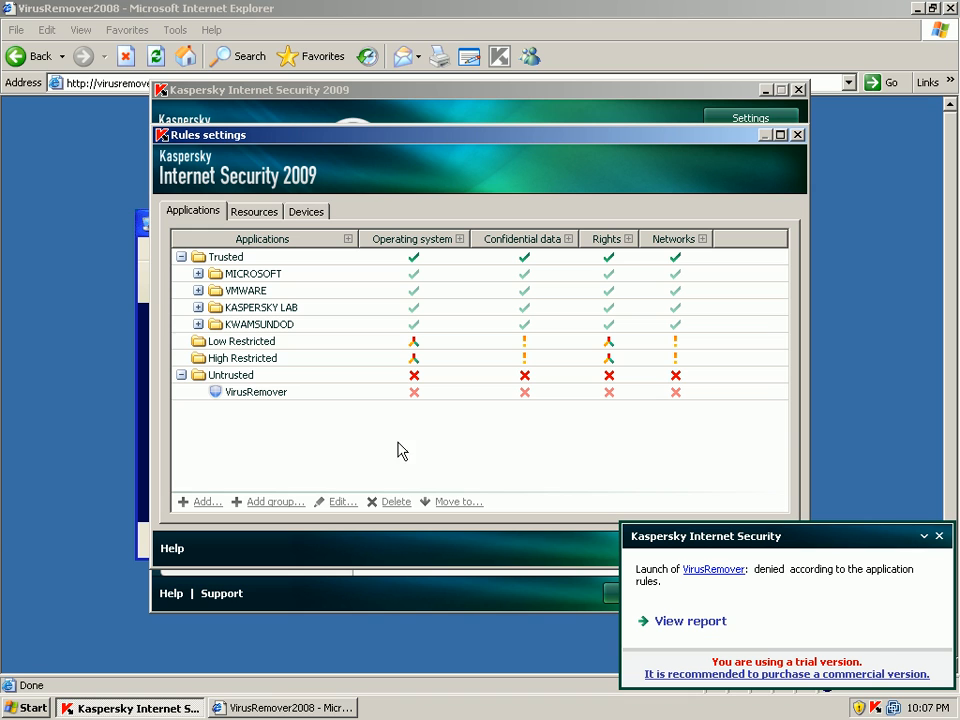
mouse_move(416, 402)
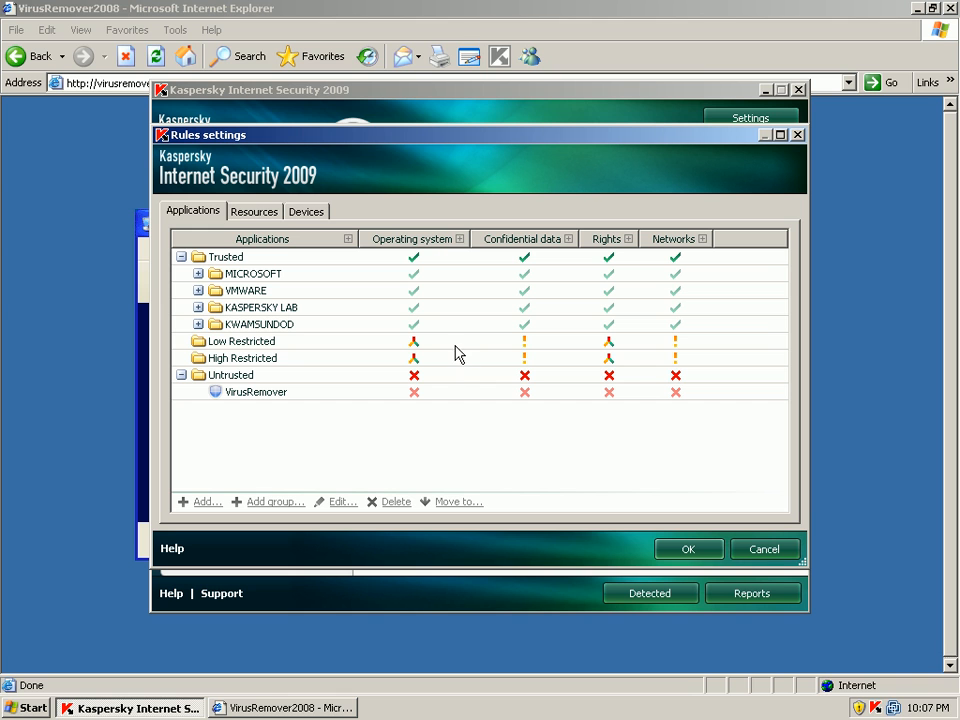
mouse_move(639, 509)
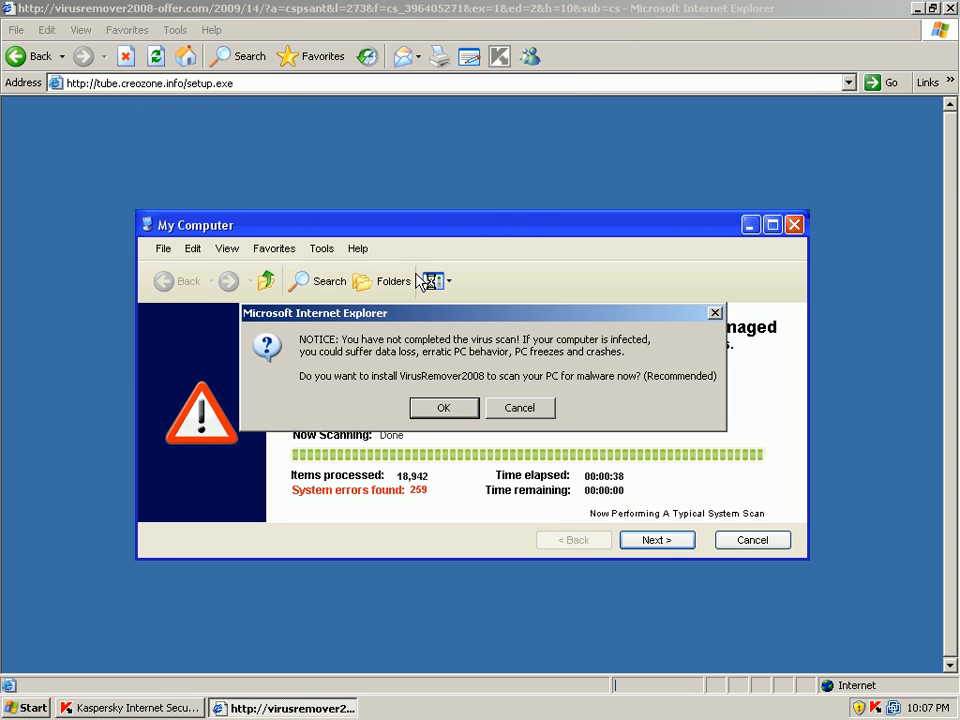
Step: Accept the VirusRemover2008 question and notice dialogs, leaving setup.exe on a 'Cannot find server' page
left_click(443, 407)
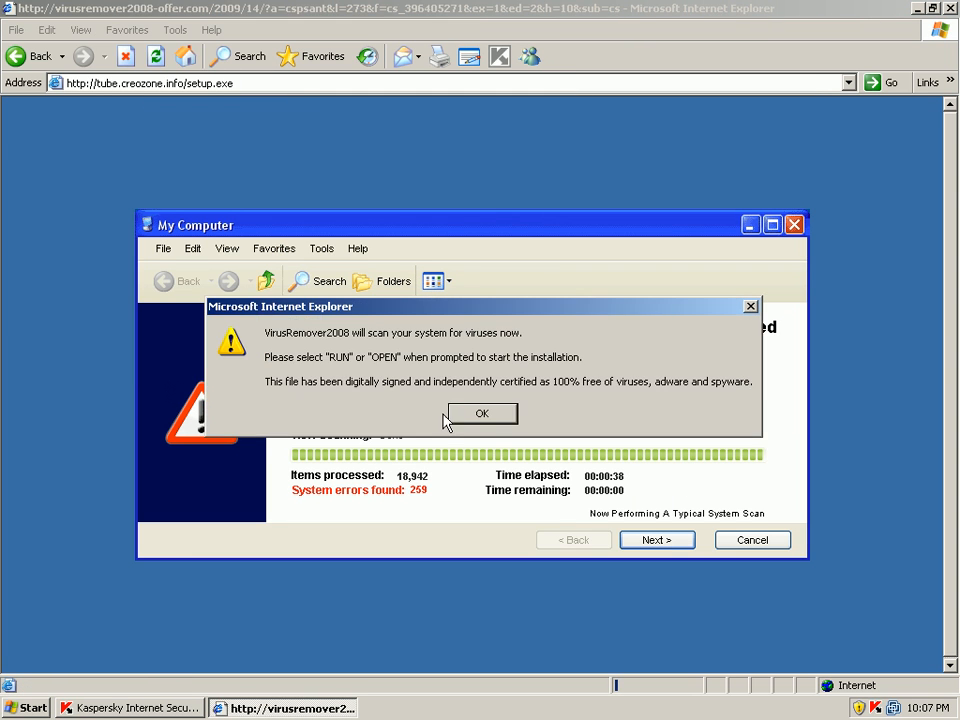
left_click(482, 413)
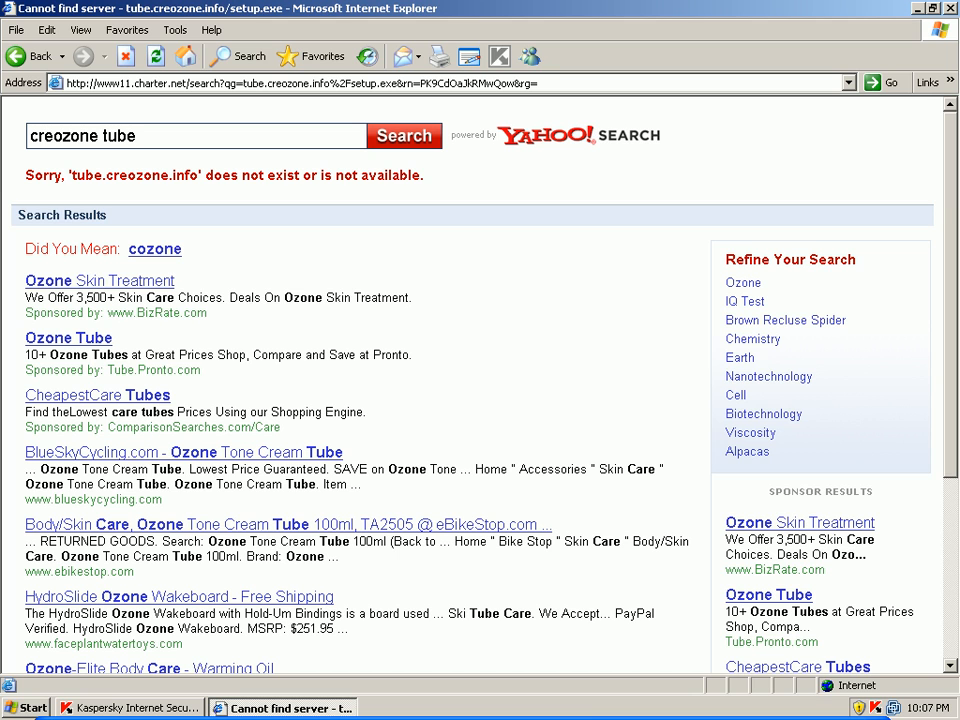
mouse_move(322, 93)
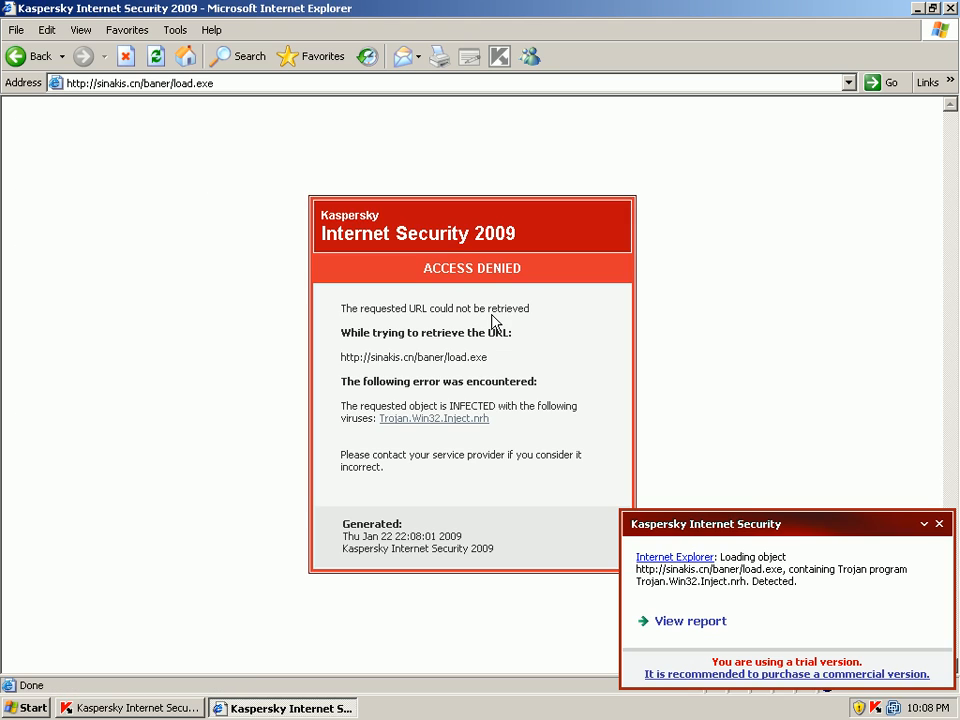
mouse_move(627, 590)
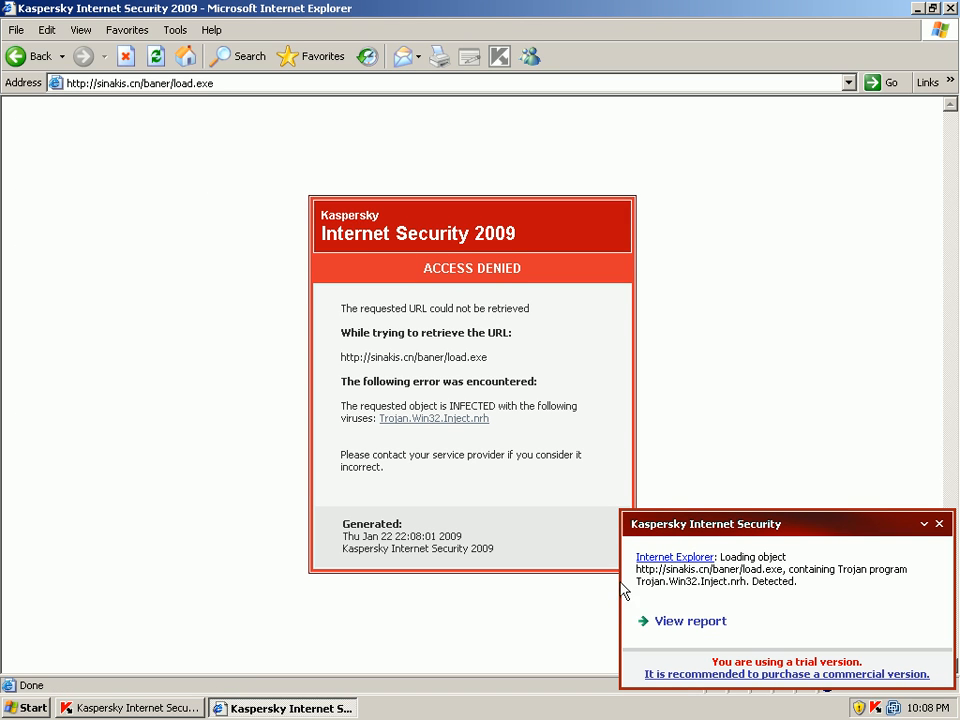
mouse_move(682, 627)
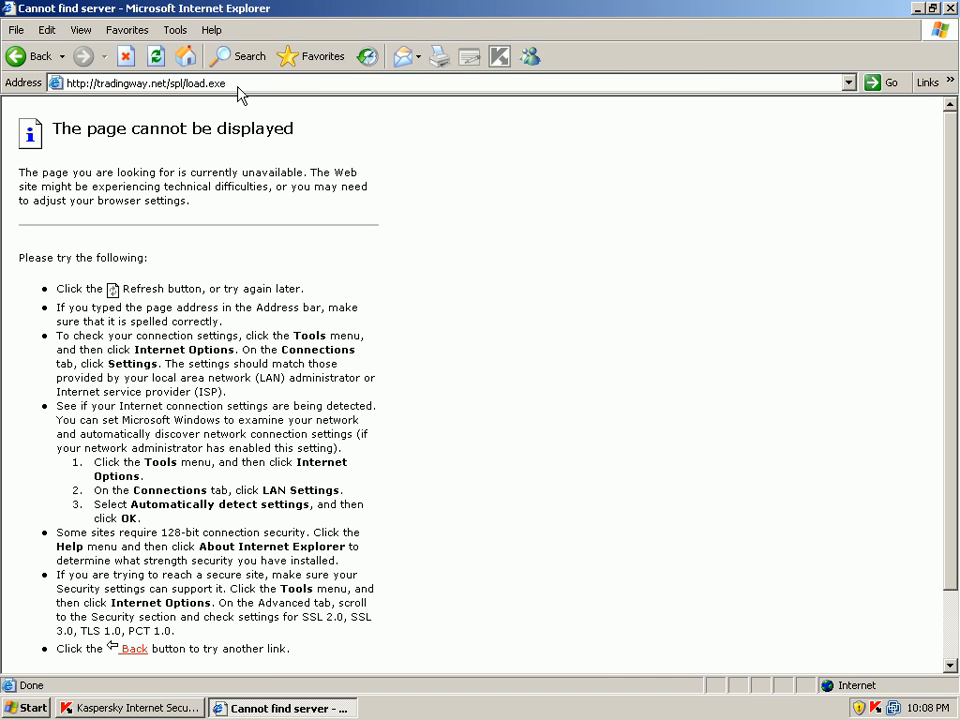
type("http://alink.belstom.ru/partners/system/load.exe")
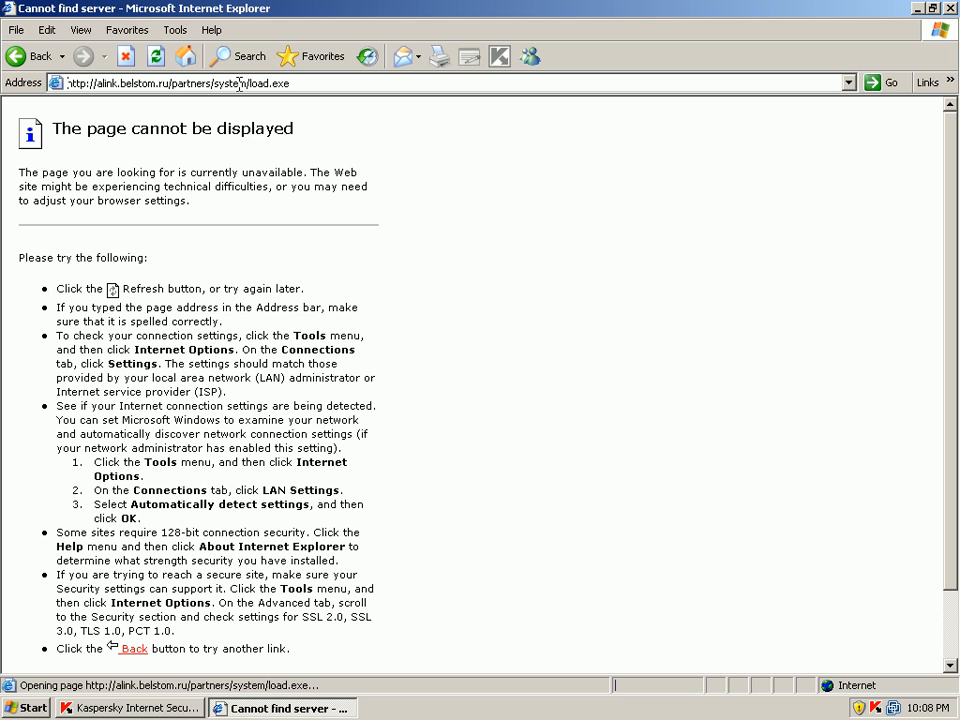
mouse_move(560, 411)
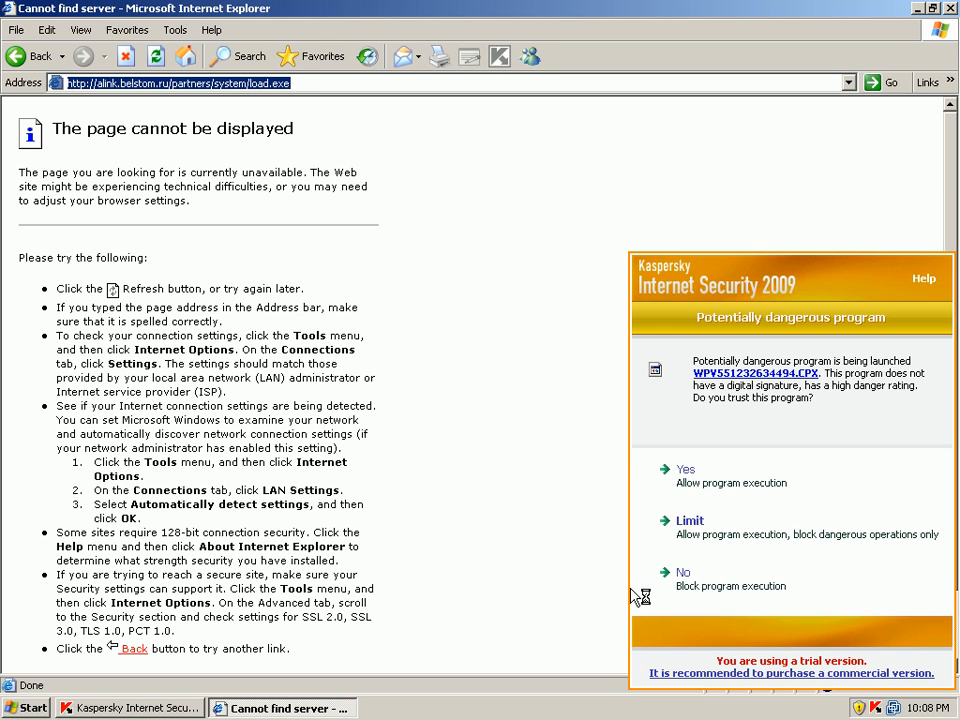
mouse_move(618, 565)
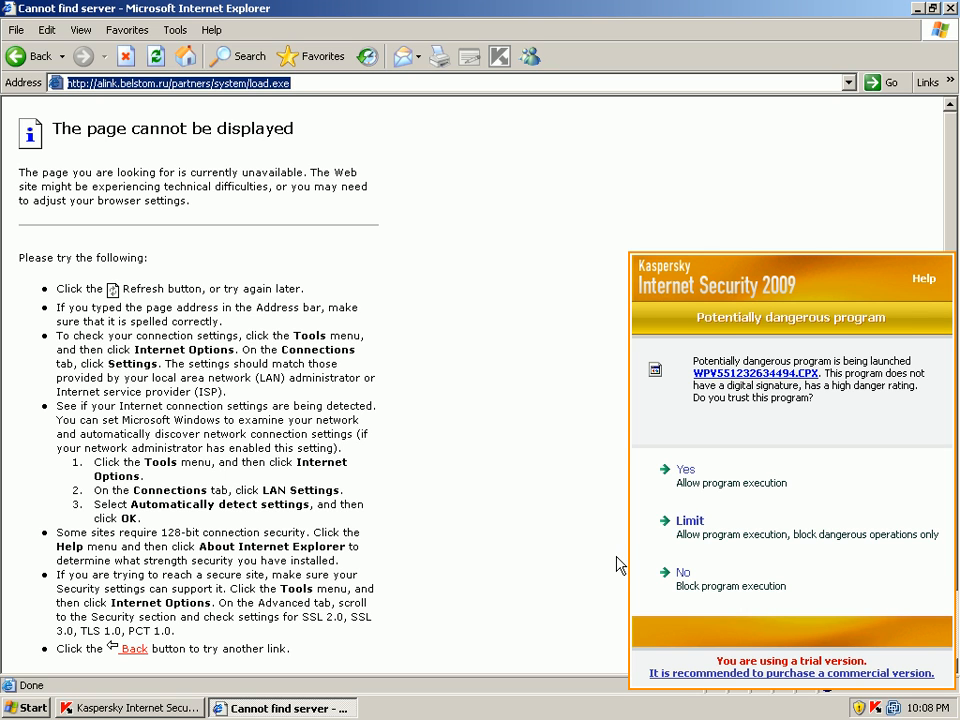
mouse_move(678, 534)
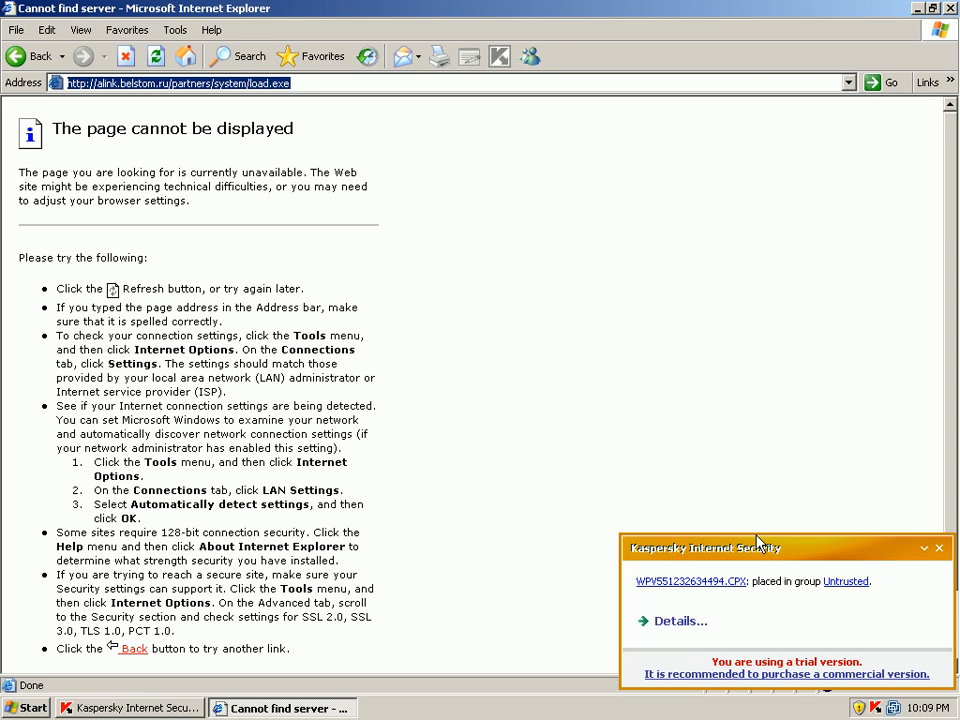
mouse_move(784, 462)
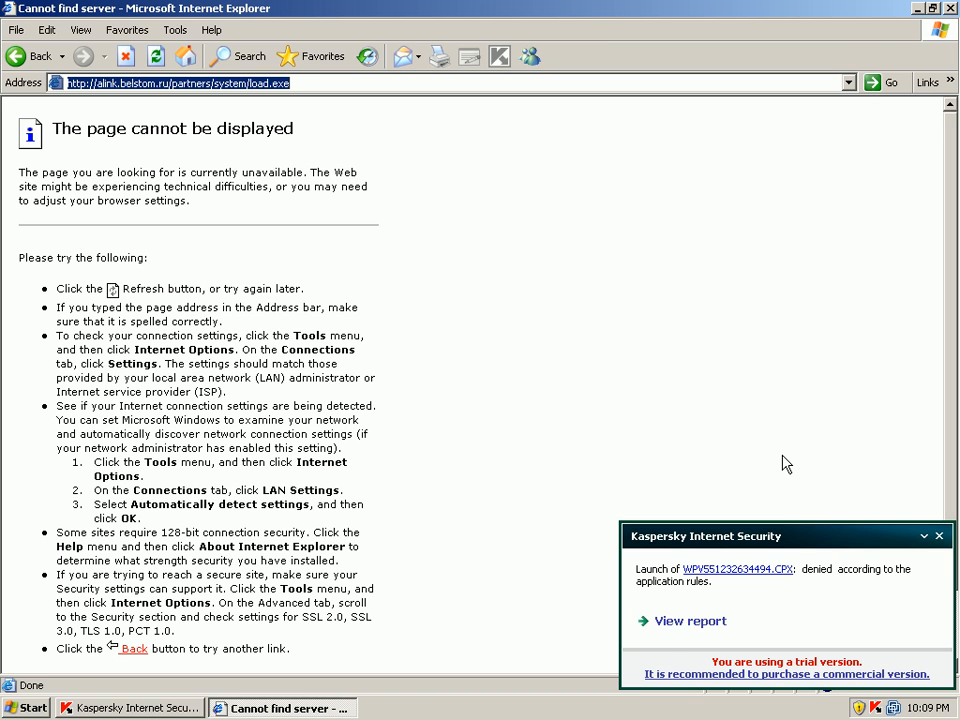
mouse_move(688, 603)
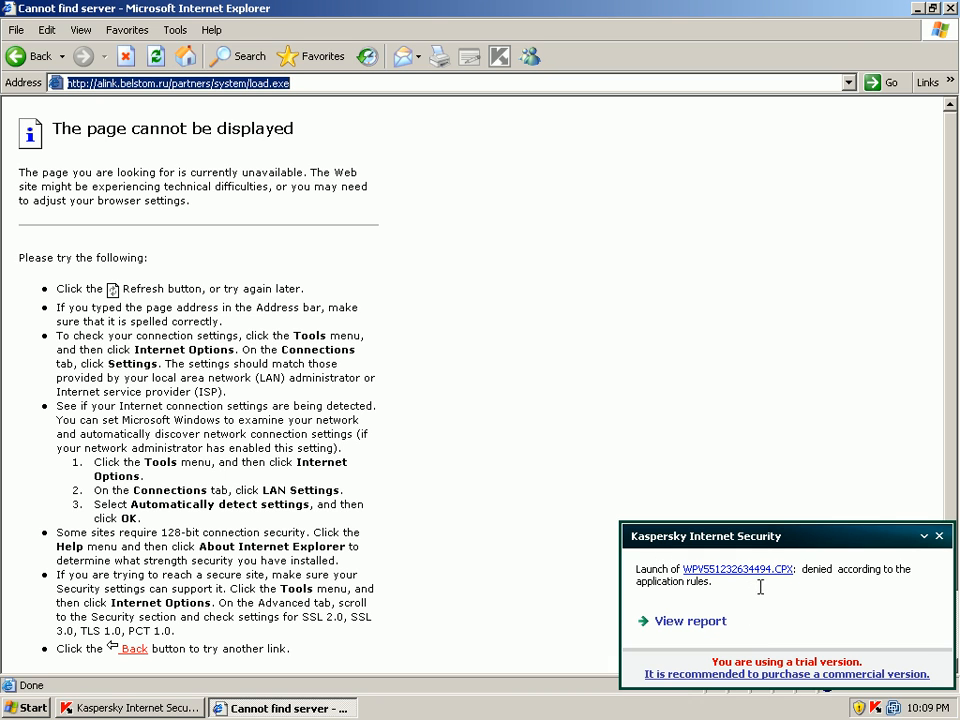
mouse_move(820, 613)
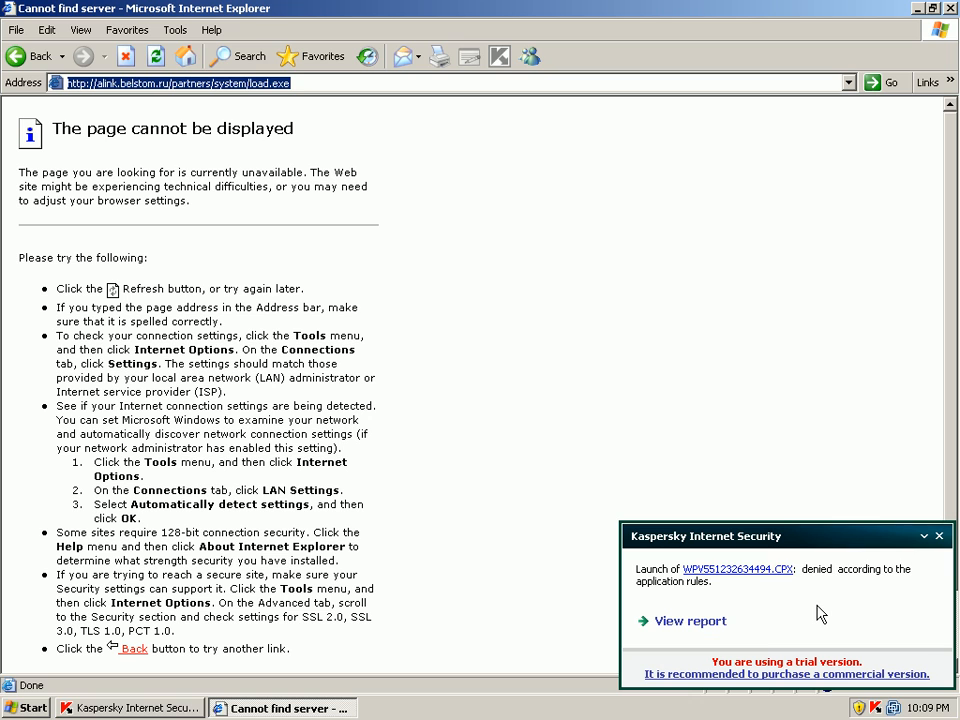
mouse_move(592, 556)
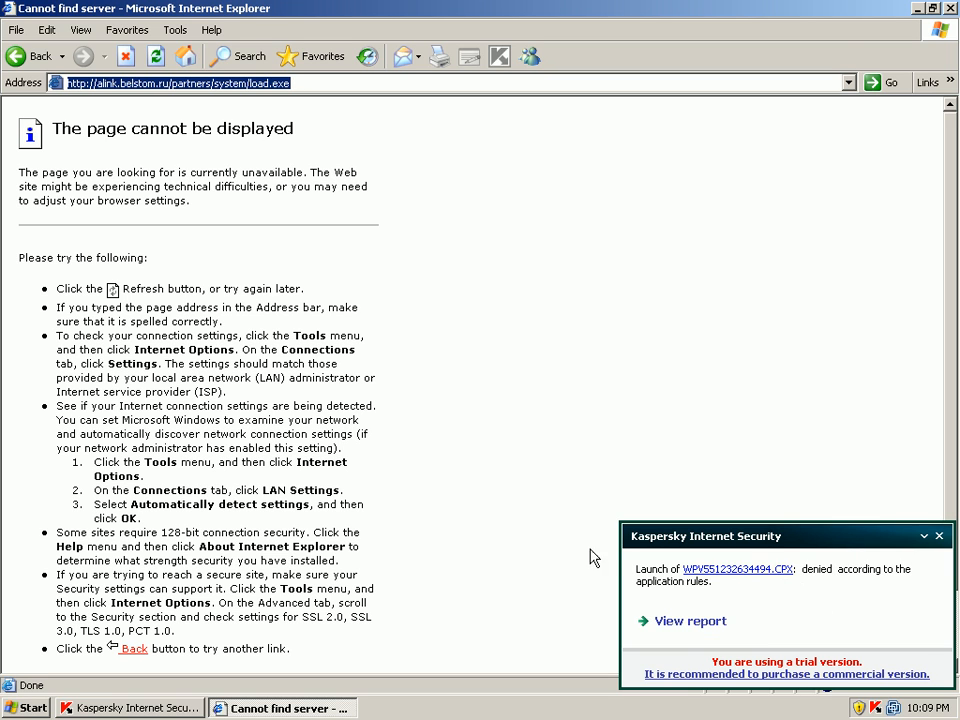
mouse_move(763, 601)
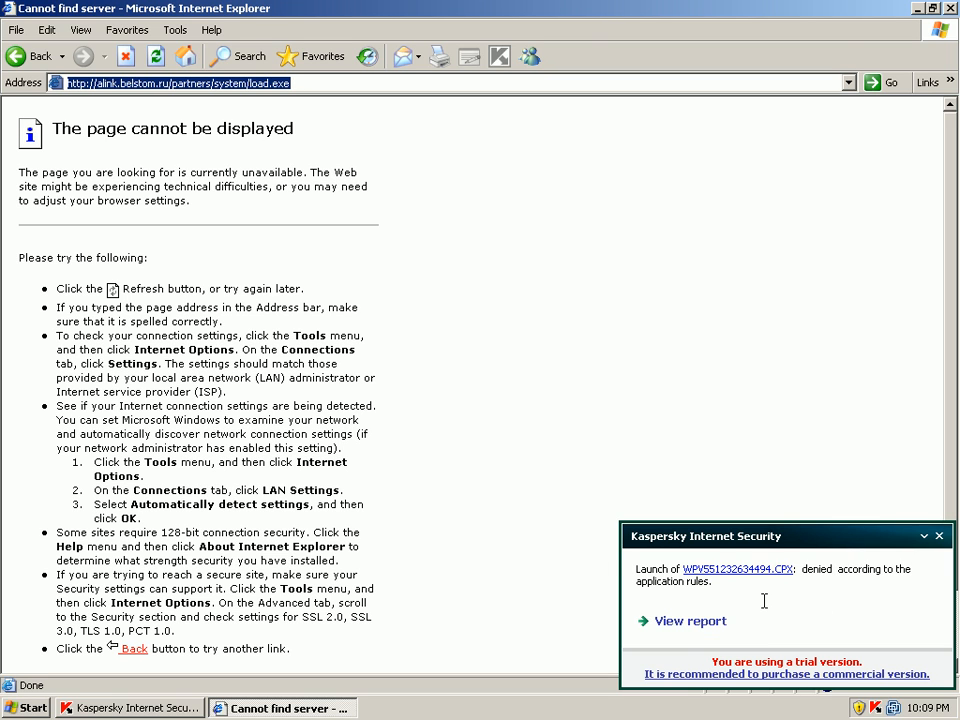
mouse_move(950, 624)
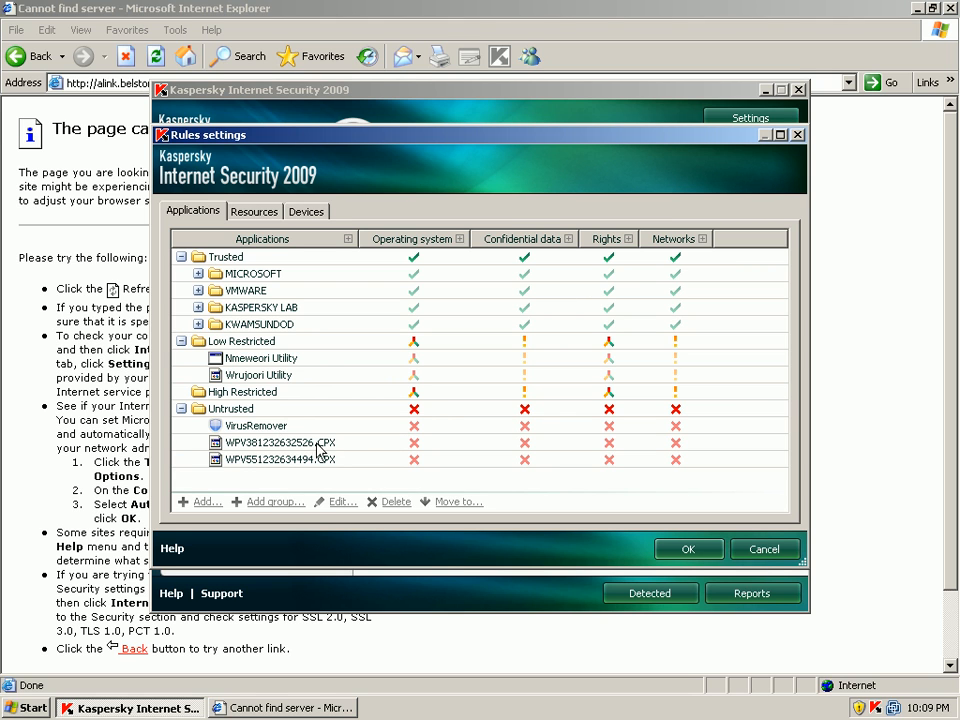
mouse_move(388, 452)
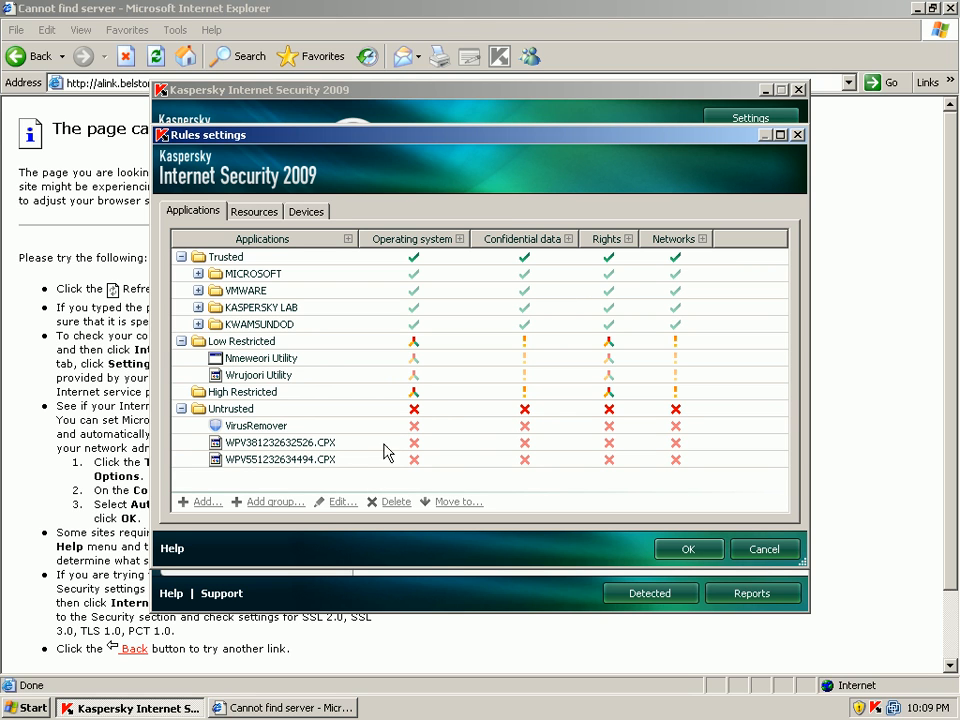
mouse_move(294, 383)
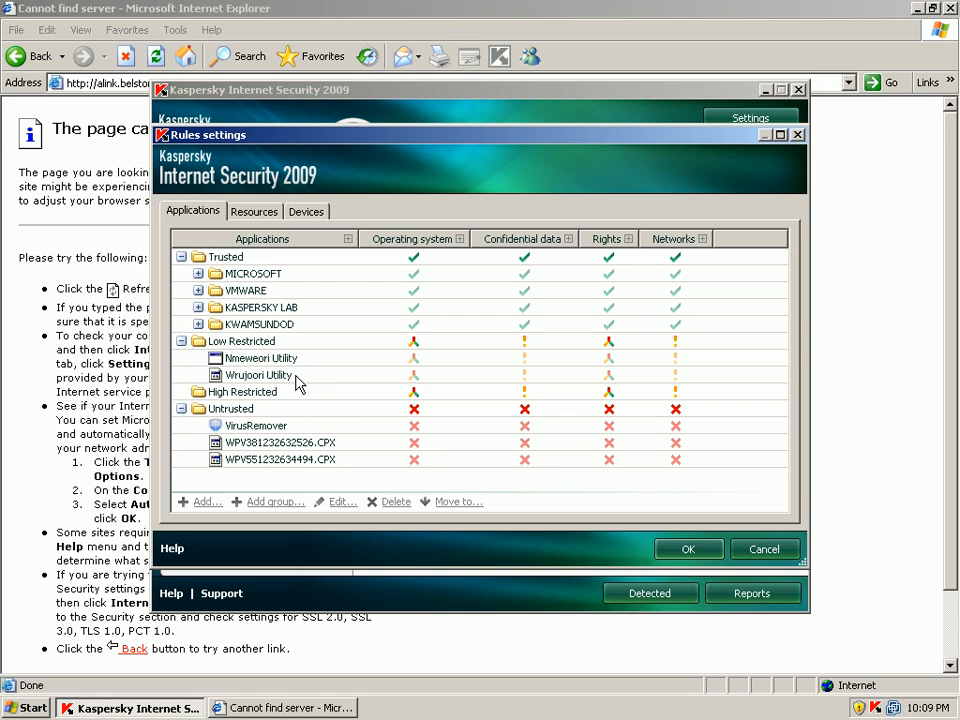
Step: Move Nmeweori Utility to Untrusted, remove the Wrujoori Utility rule, and save
left_click(262, 358)
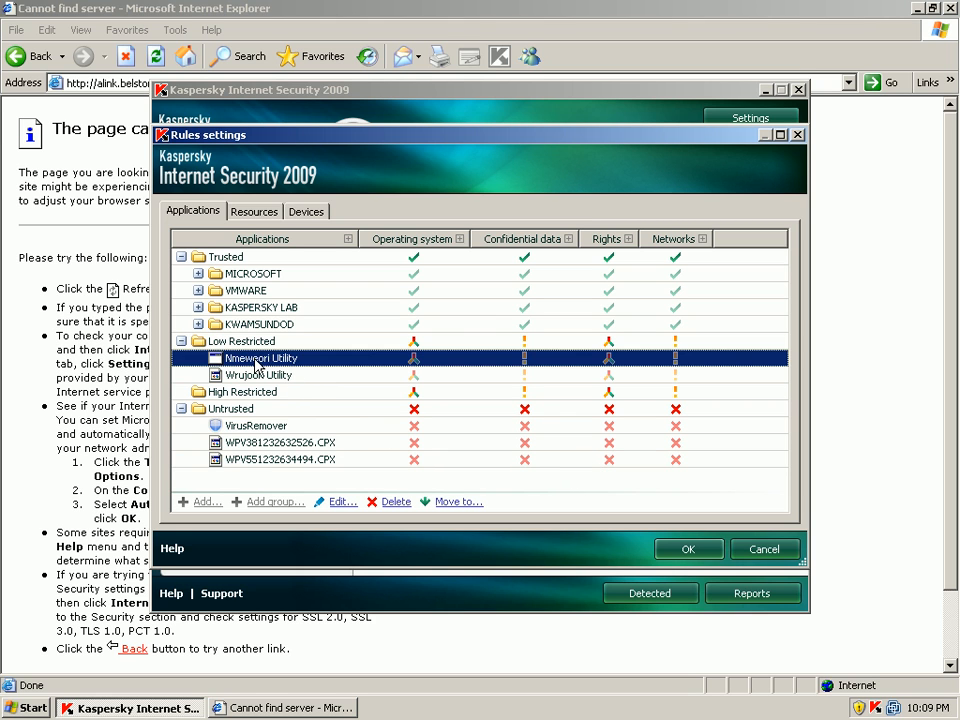
left_click(258, 375)
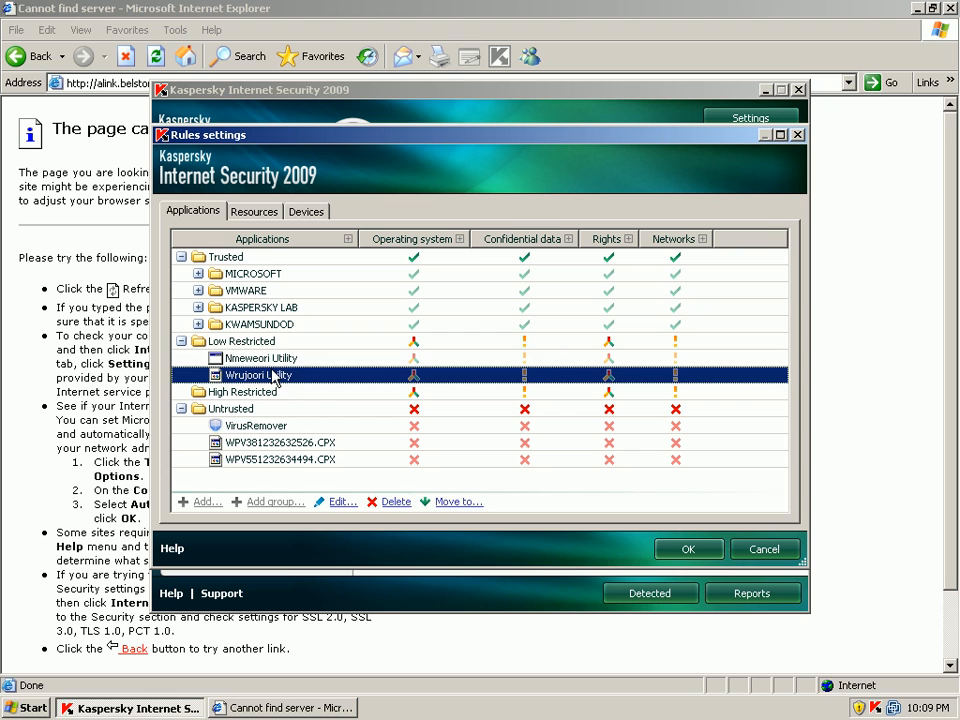
left_click(261, 358)
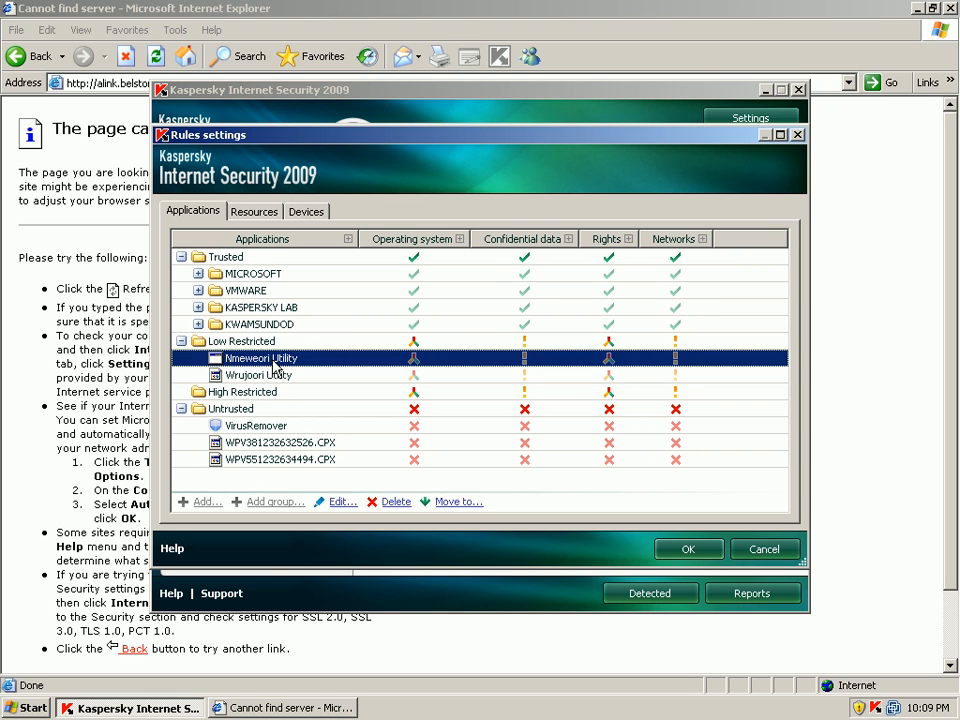
mouse_move(392, 440)
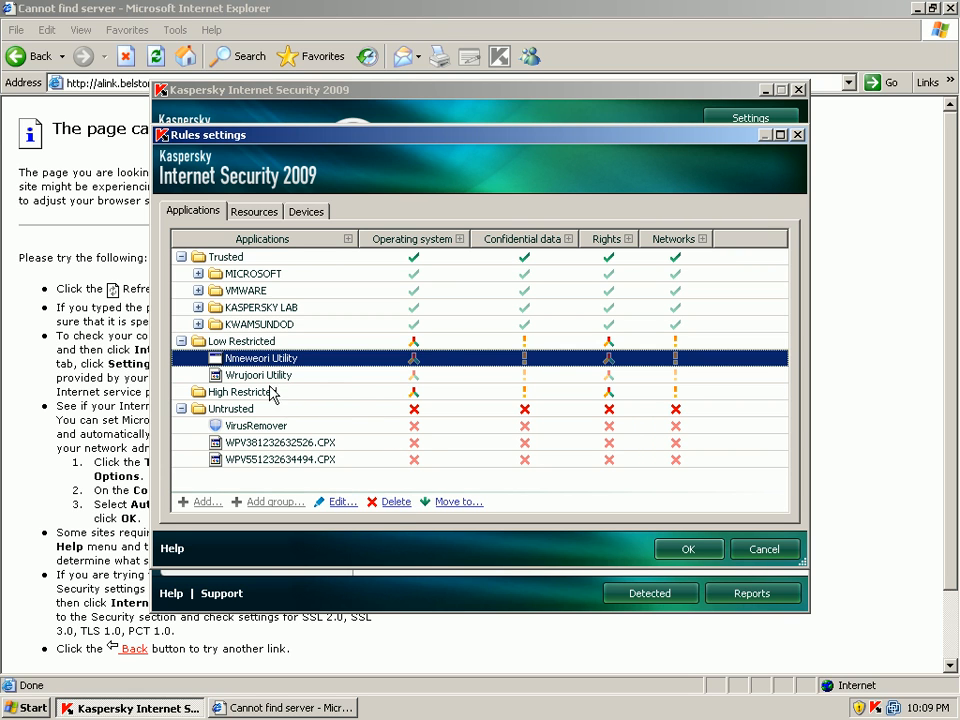
mouse_move(398, 515)
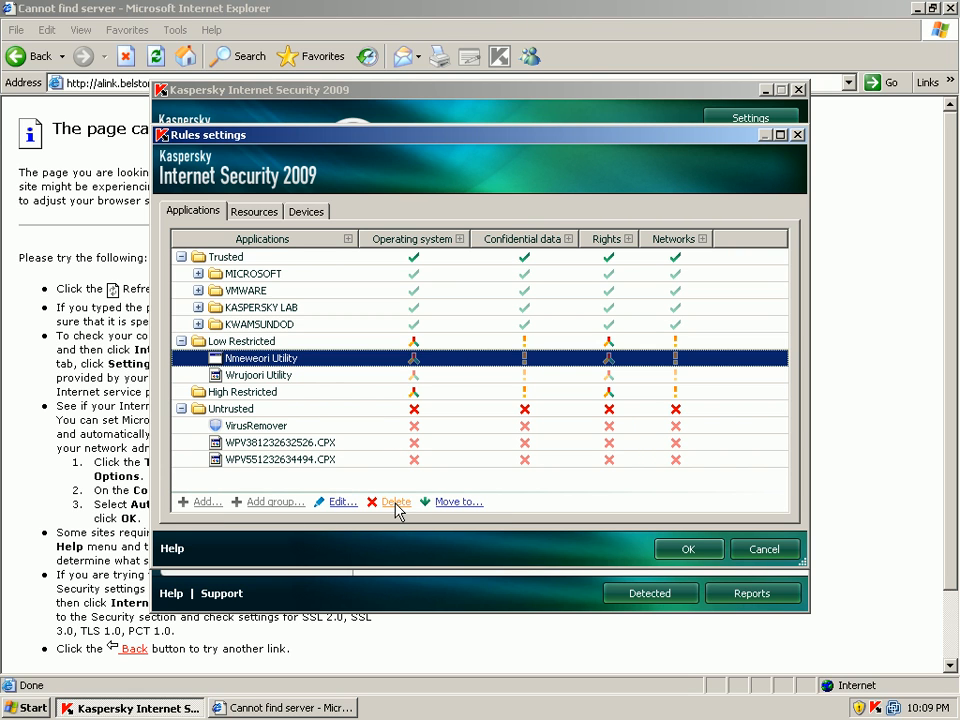
mouse_move(443, 508)
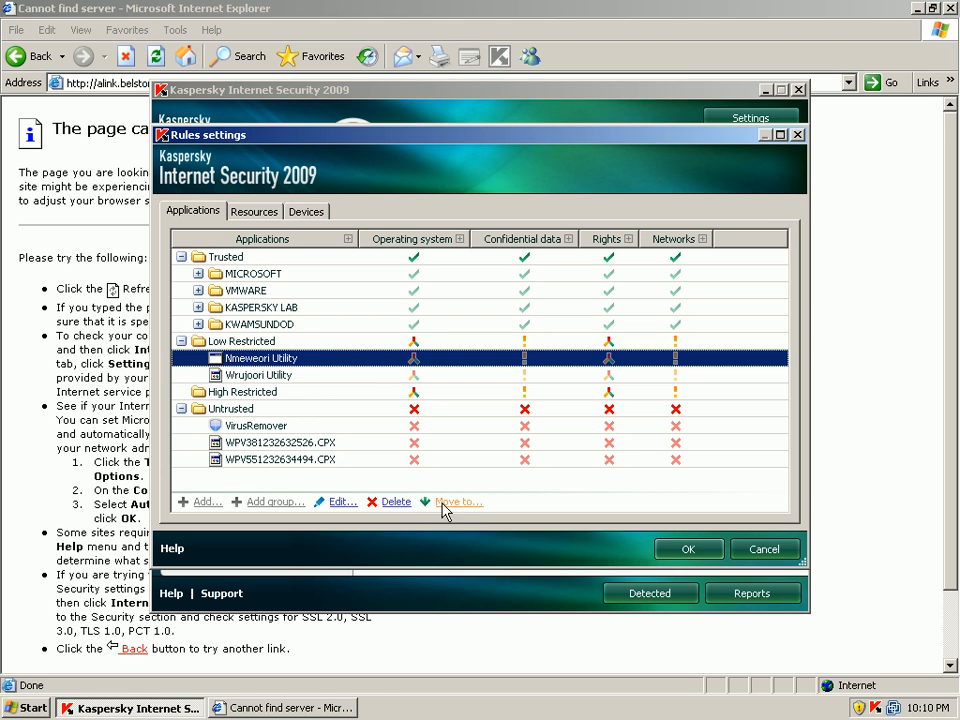
left_click(456, 501)
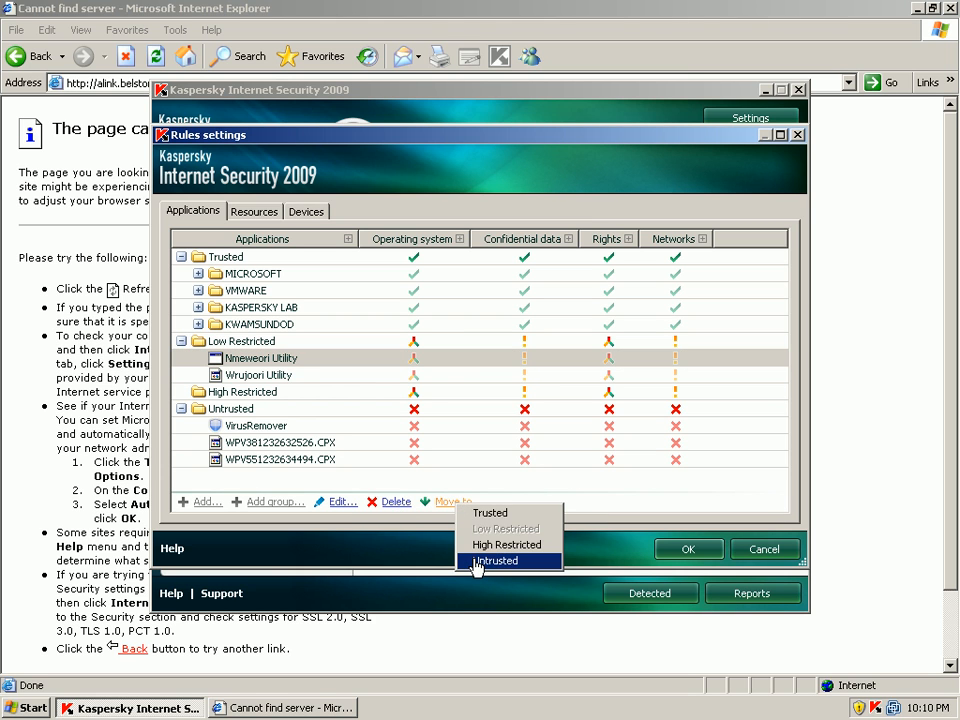
left_click(496, 560)
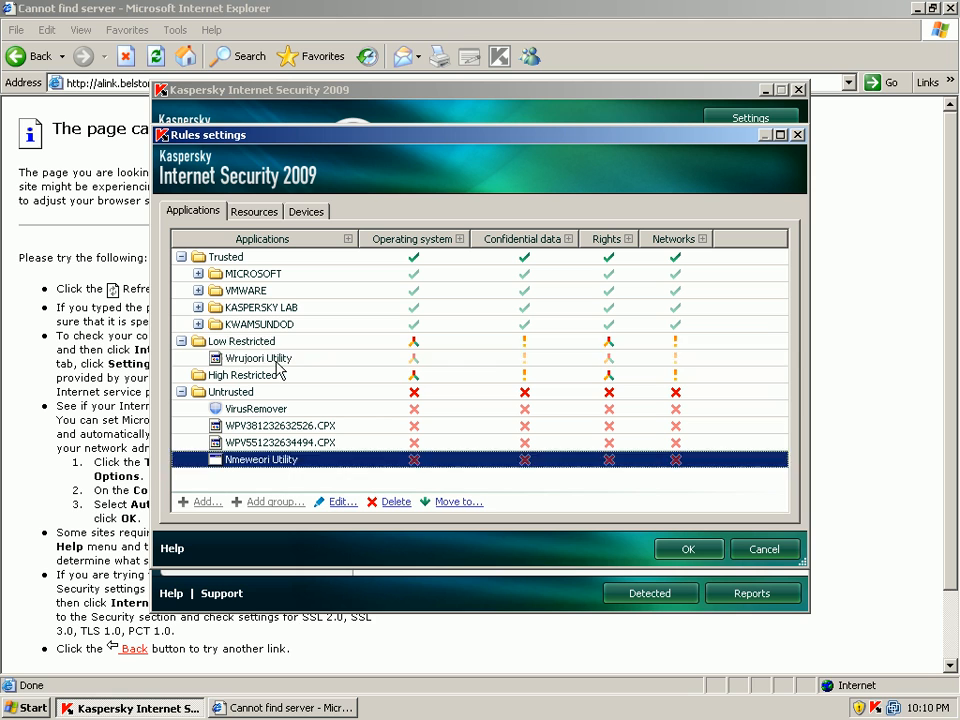
left_click(258, 358)
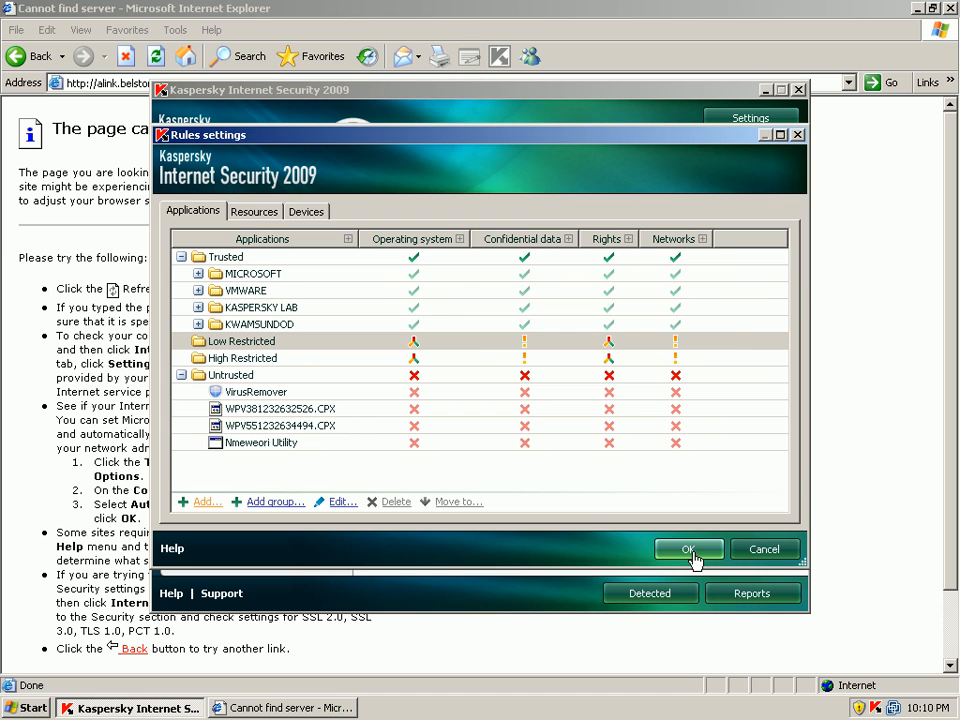
left_click(689, 549)
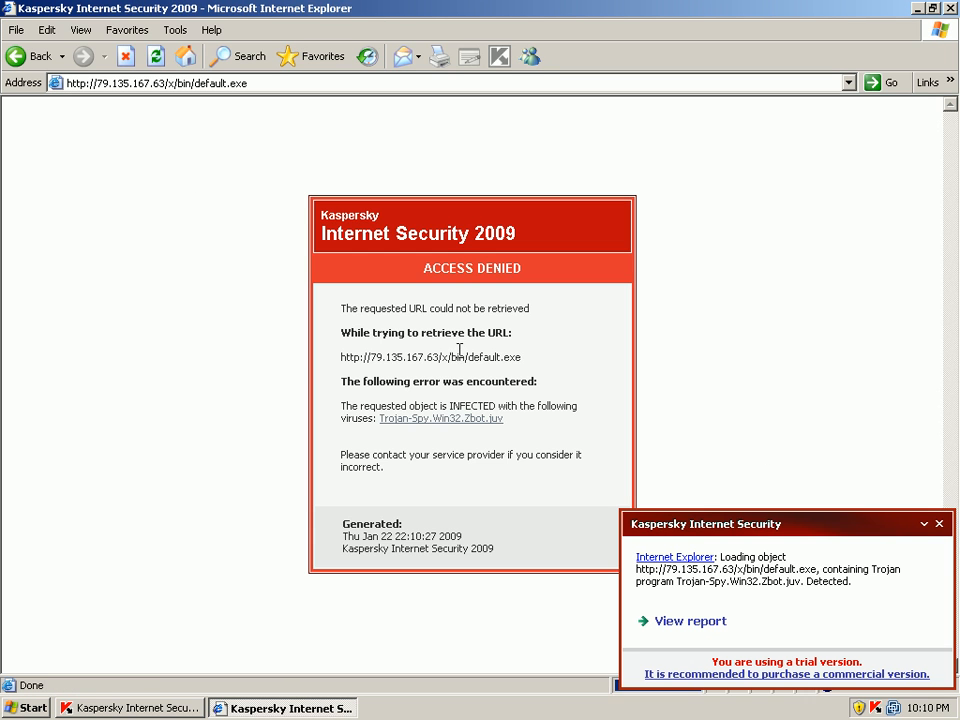
mouse_move(527, 330)
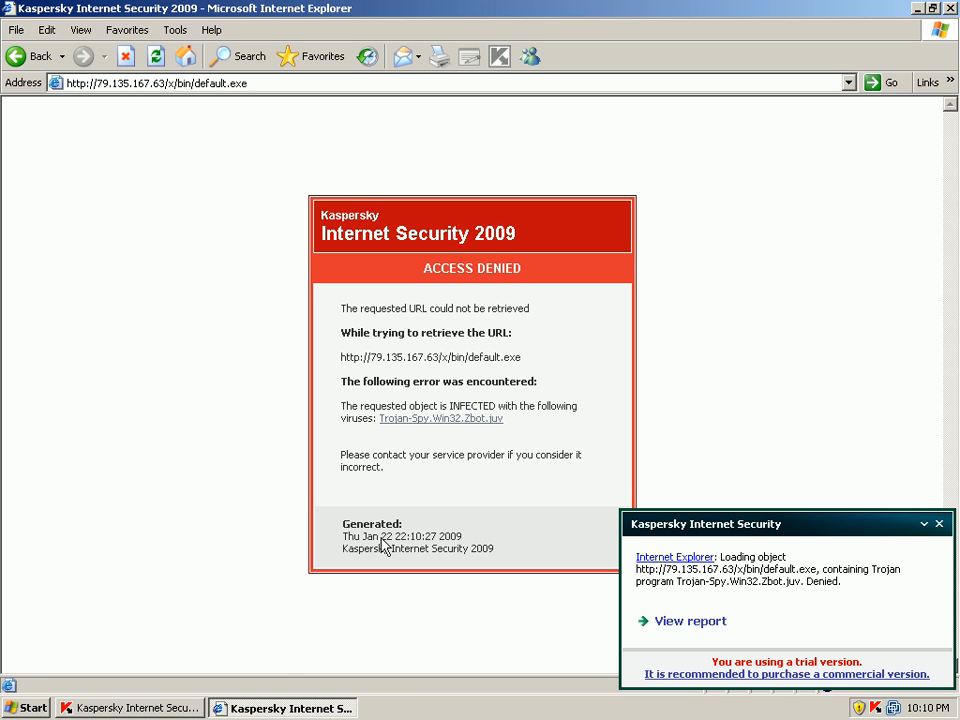
Step: View the Access Denied page and Denied notice for default.exe (Trojan-Spy.Win32.Zbot.juv)
left_click(936, 523)
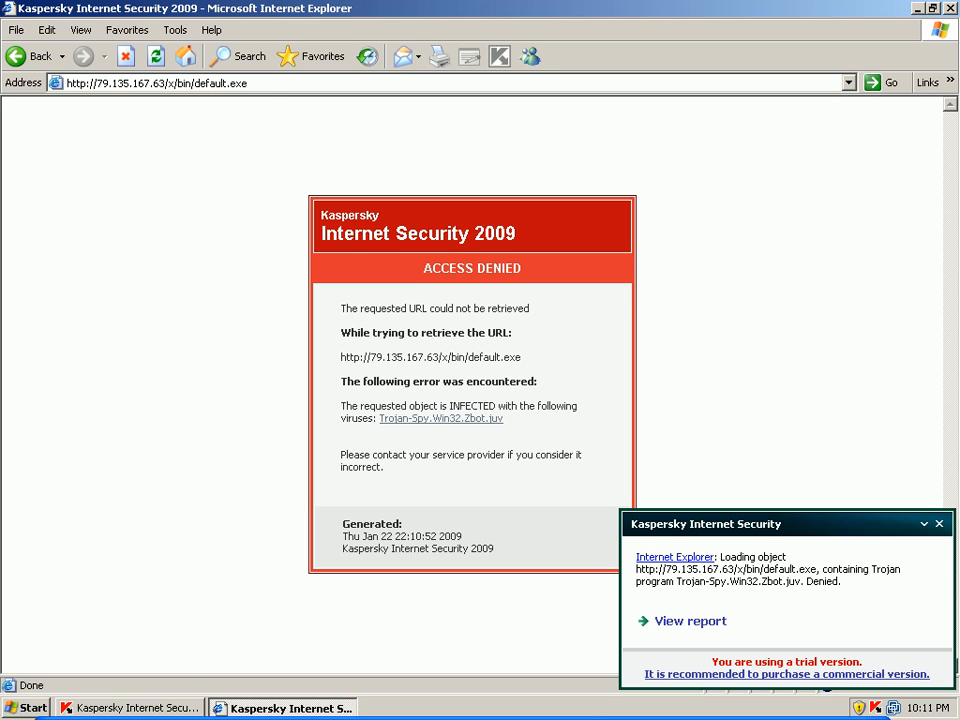
left_click(150, 84)
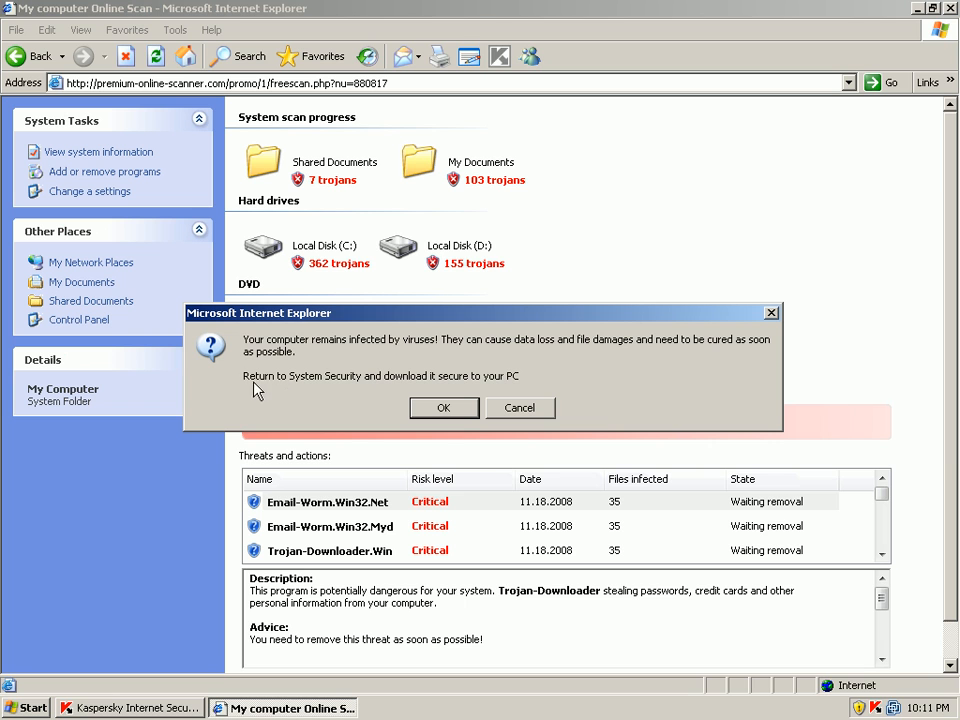
mouse_move(444, 407)
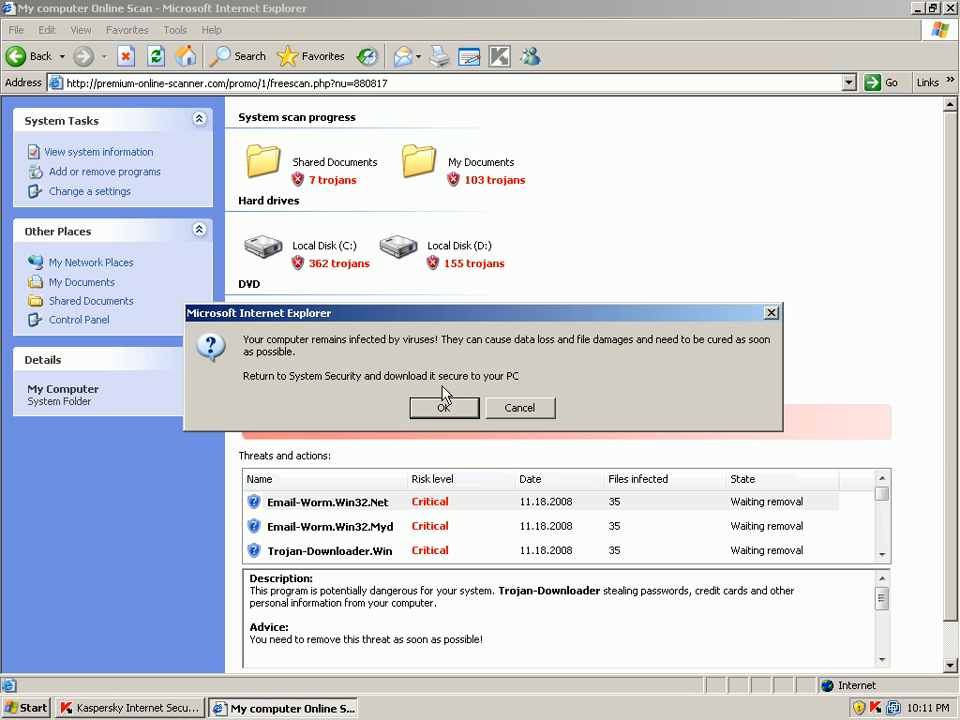
mouse_move(459, 421)
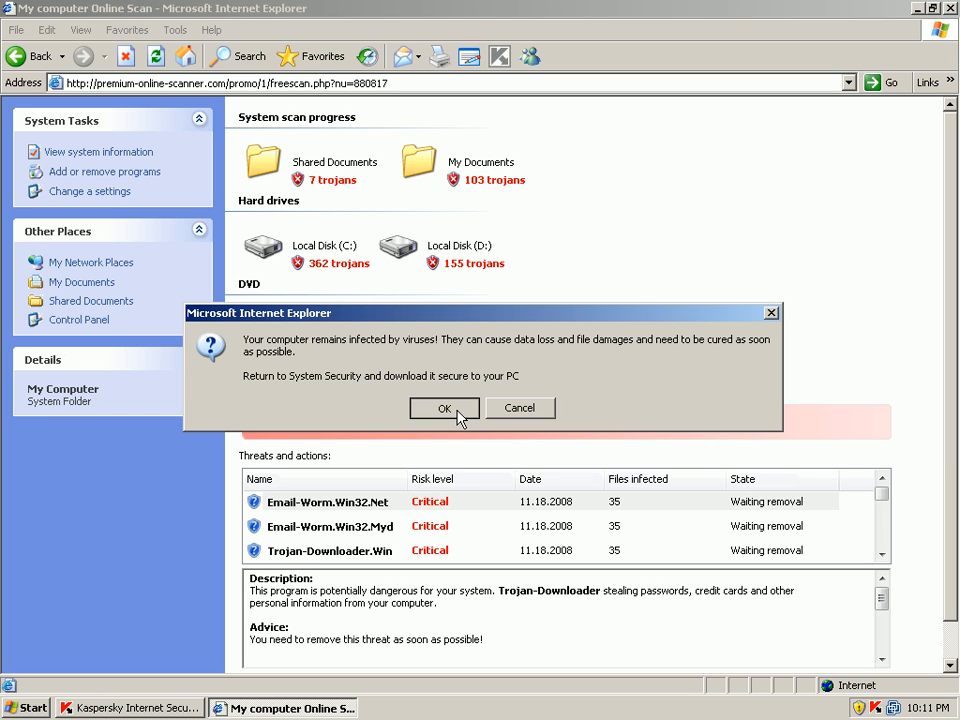
Step: Download and run InstallAVg_880817.exe, dismiss the invalid-application error, and close the fake alert
left_click(443, 408)
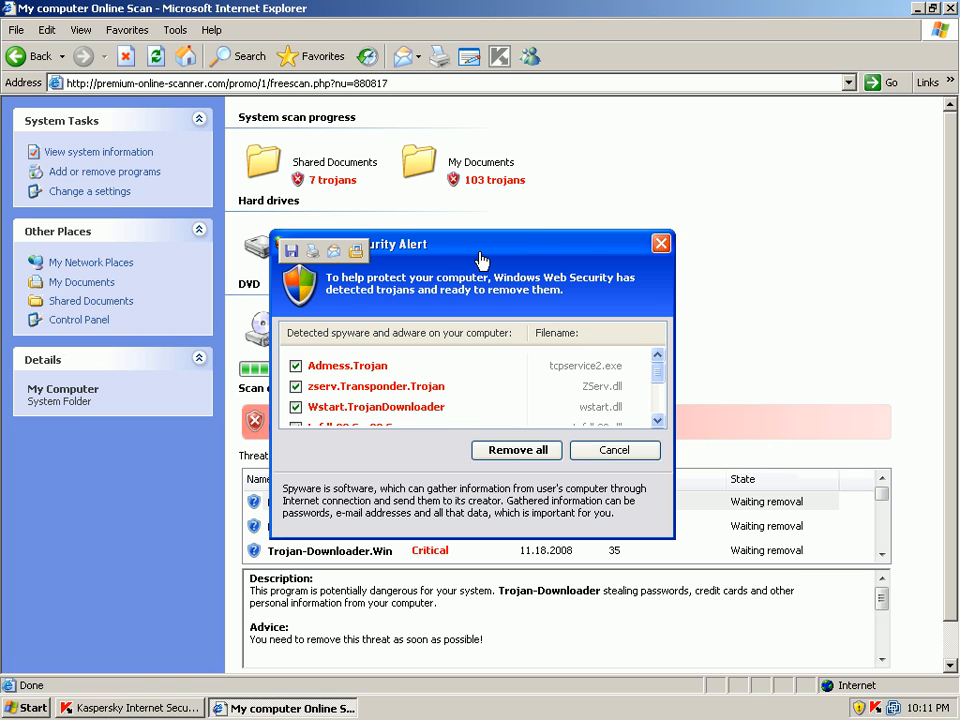
mouse_move(422, 410)
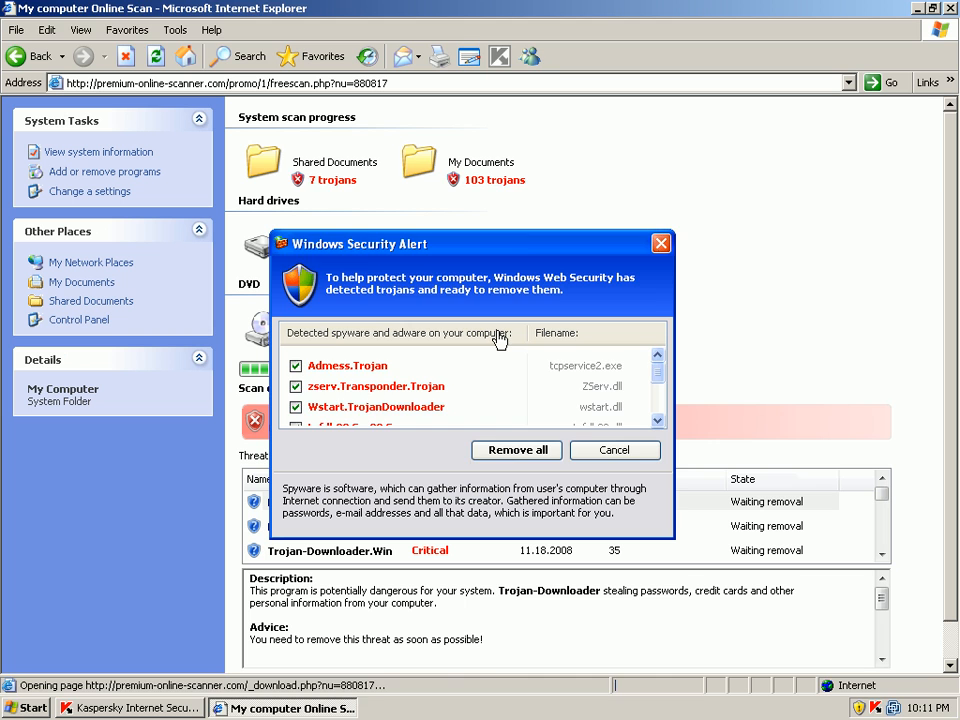
left_click(516, 450)
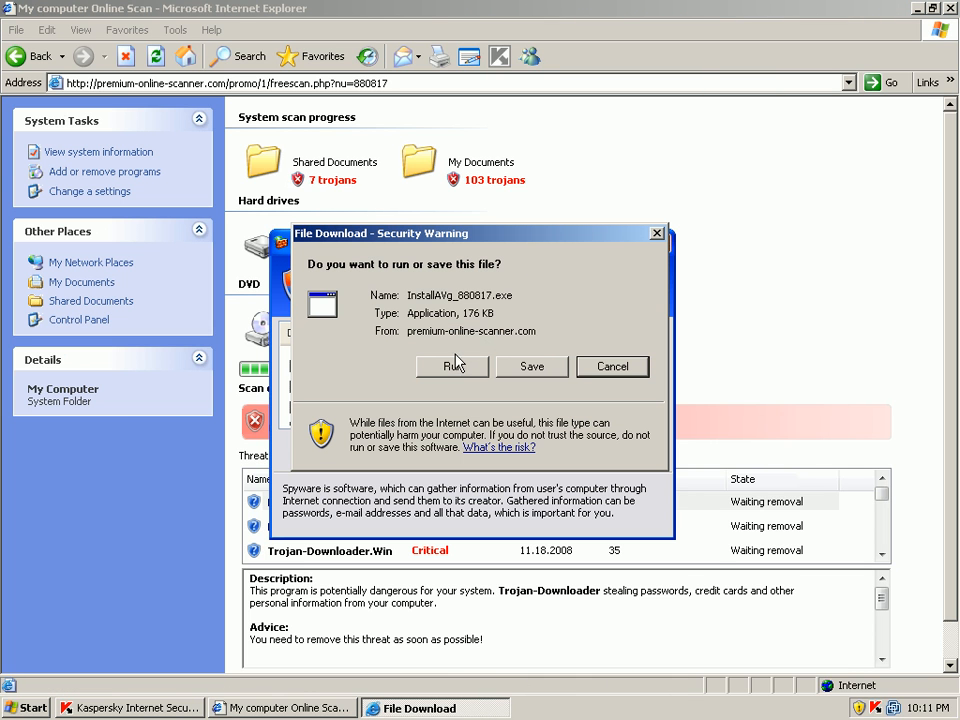
left_click(451, 366)
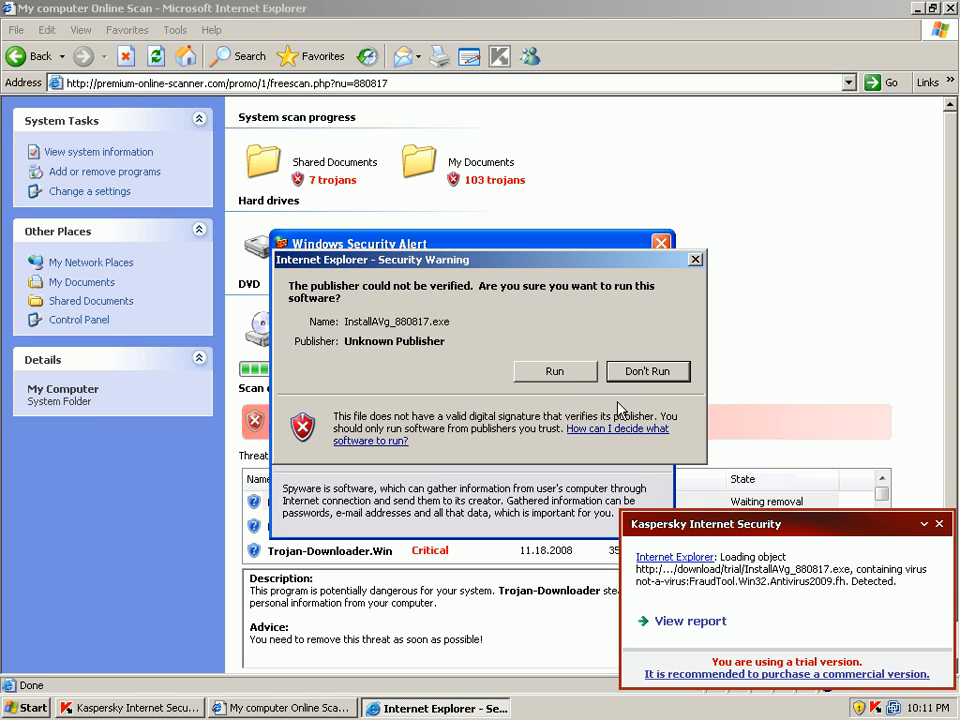
left_click(555, 371)
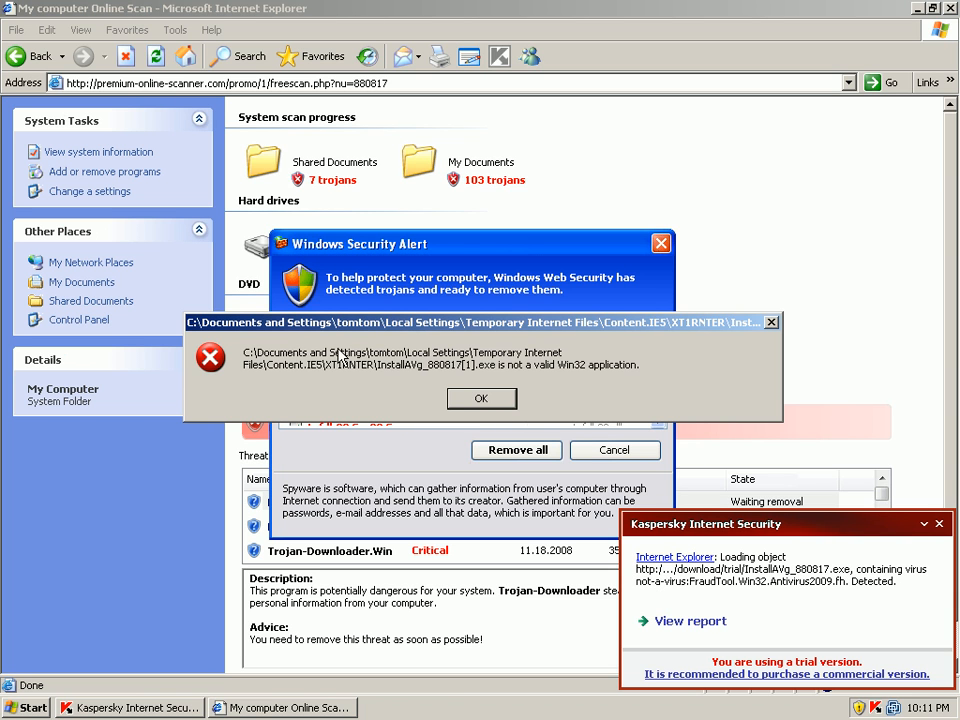
left_click(481, 398)
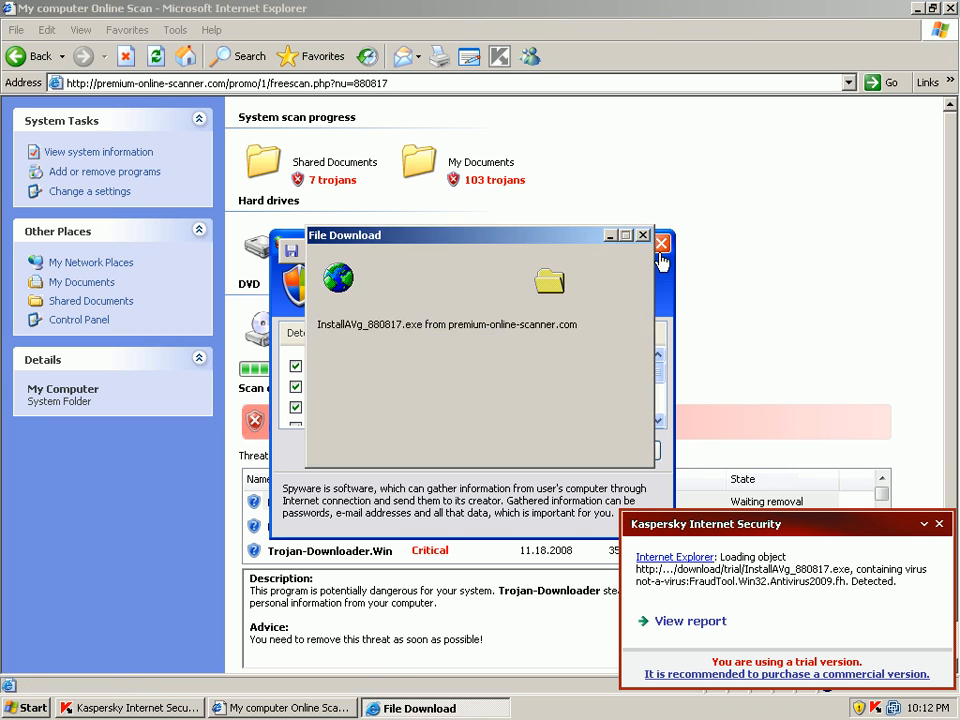
left_click(644, 243)
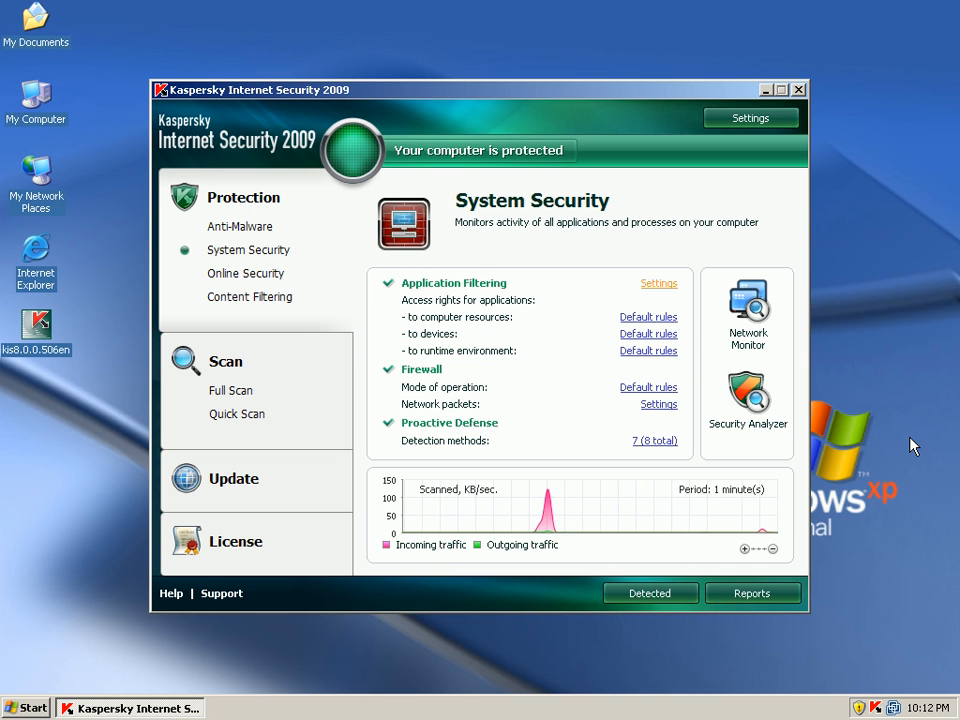
mouse_move(656, 294)
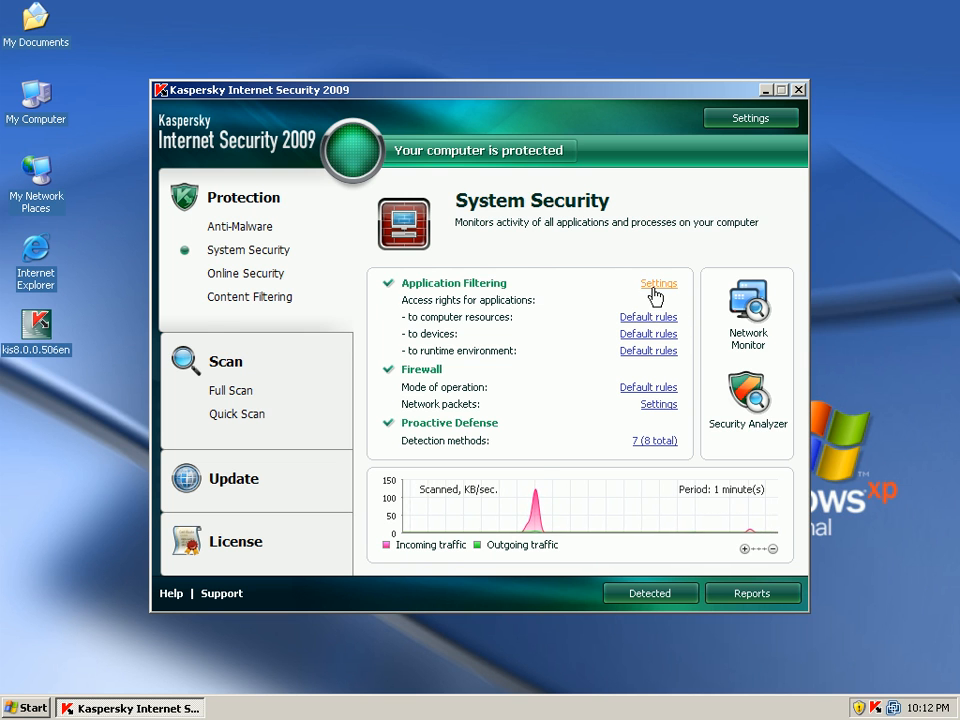
Step: Delete WPV381232632526.CPX, VirusRemover and the remaining Untrusted rules, then save
left_click(659, 283)
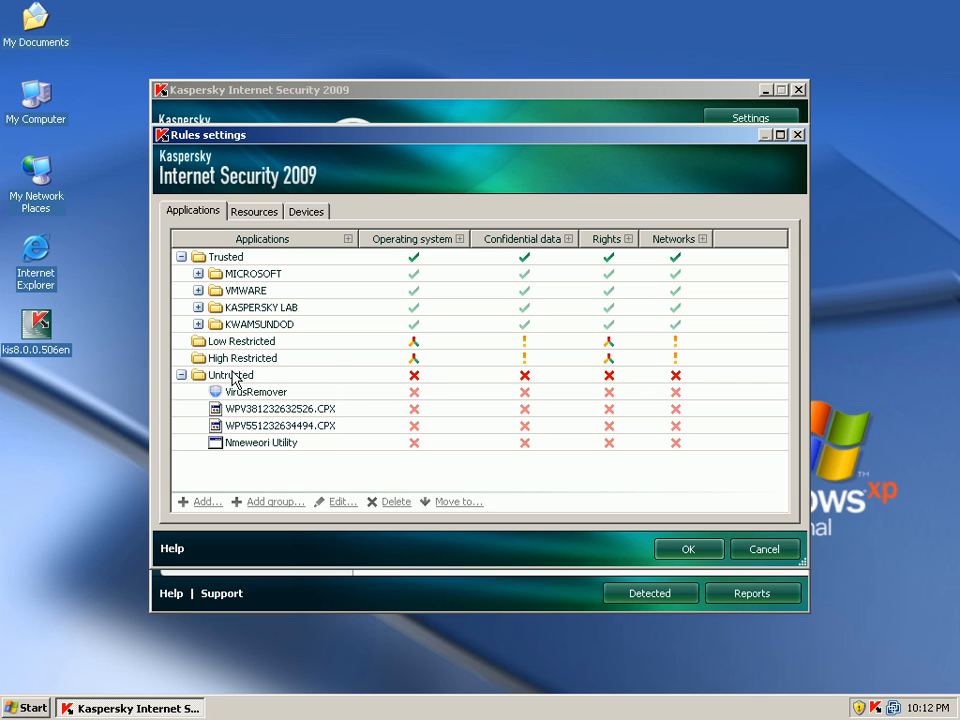
mouse_move(290, 430)
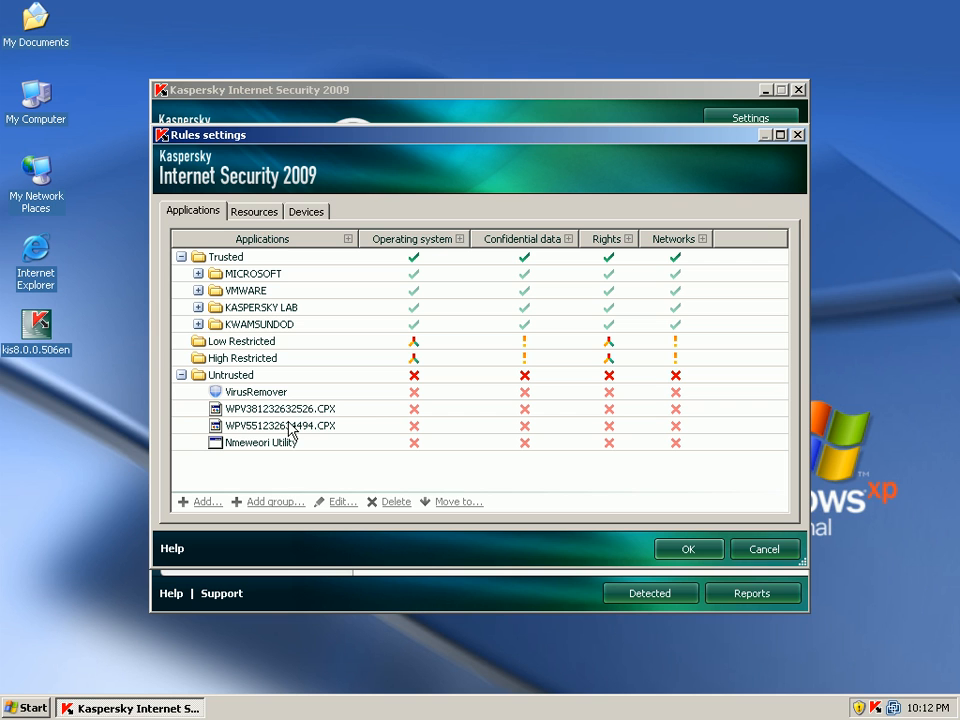
left_click(281, 408)
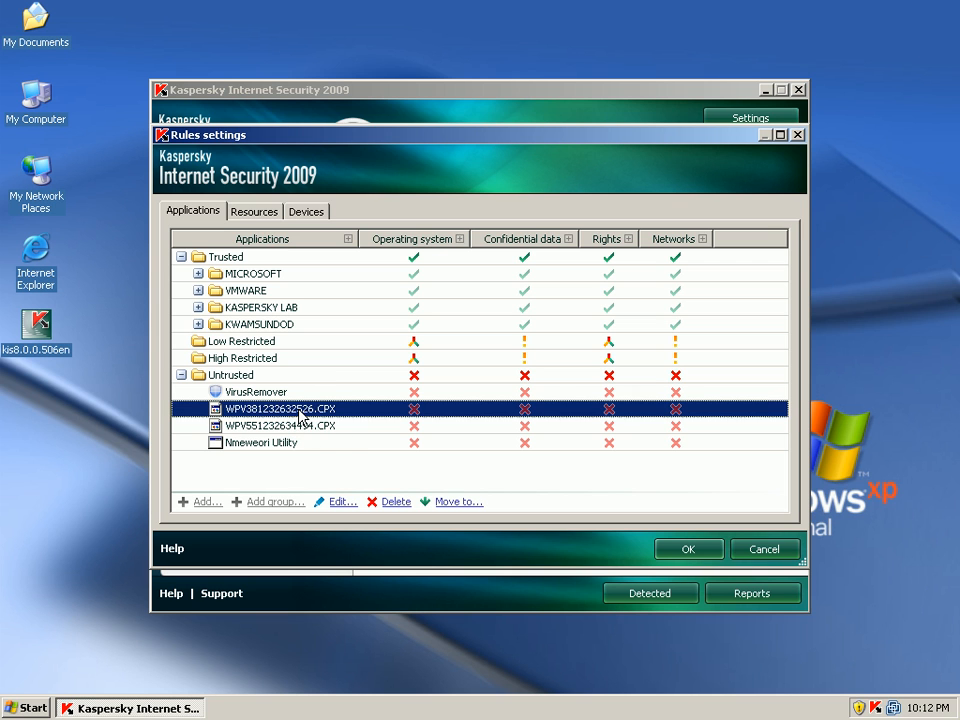
left_click(280, 425)
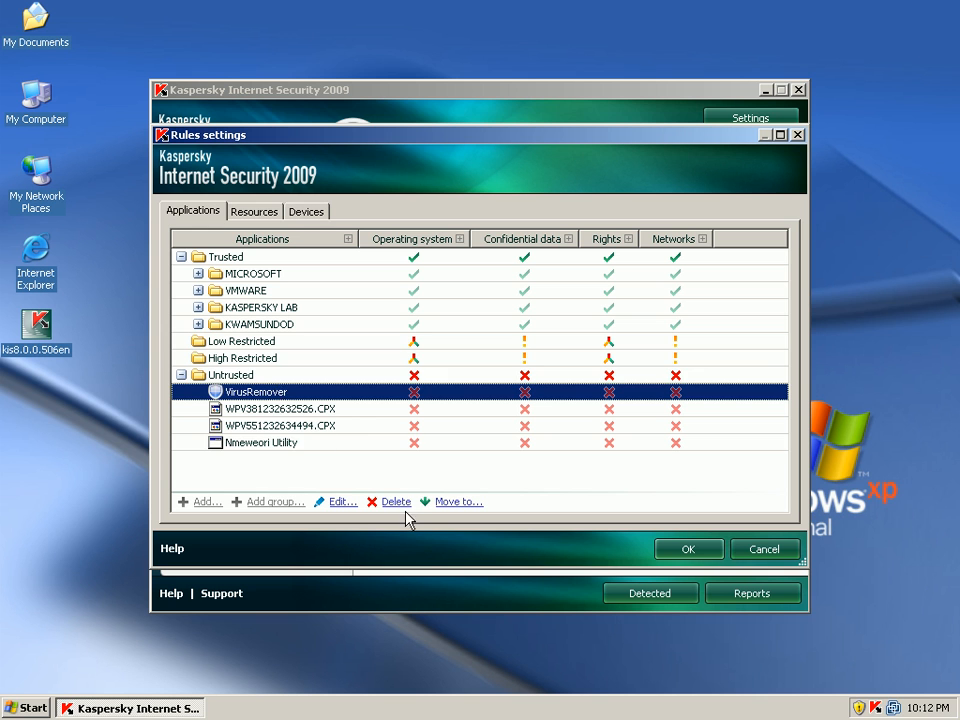
left_click(394, 501)
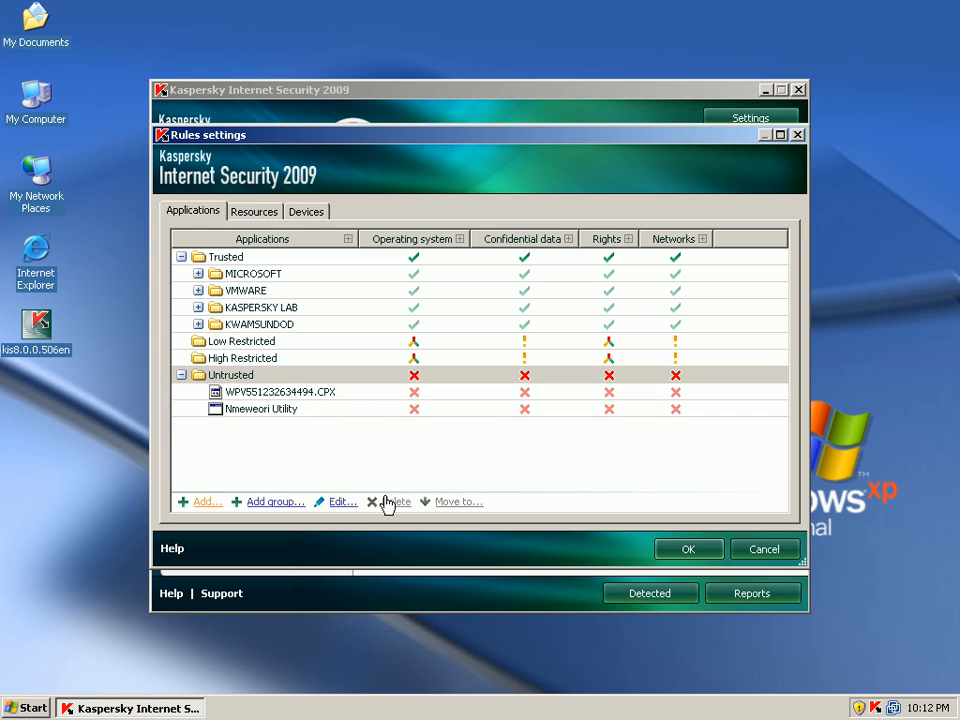
left_click(384, 502)
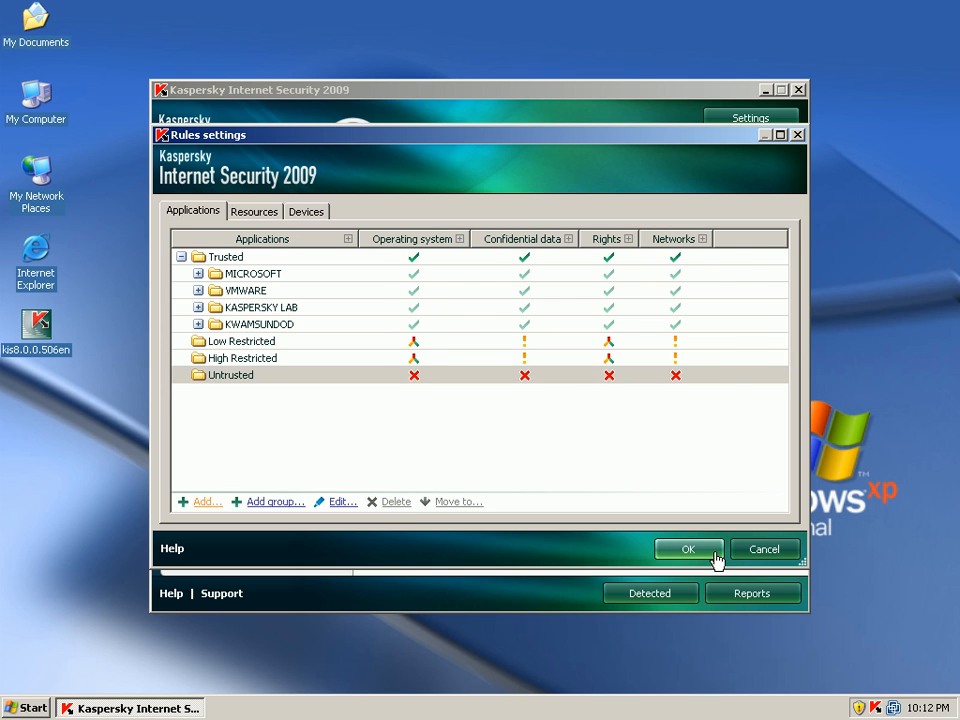
left_click(688, 549)
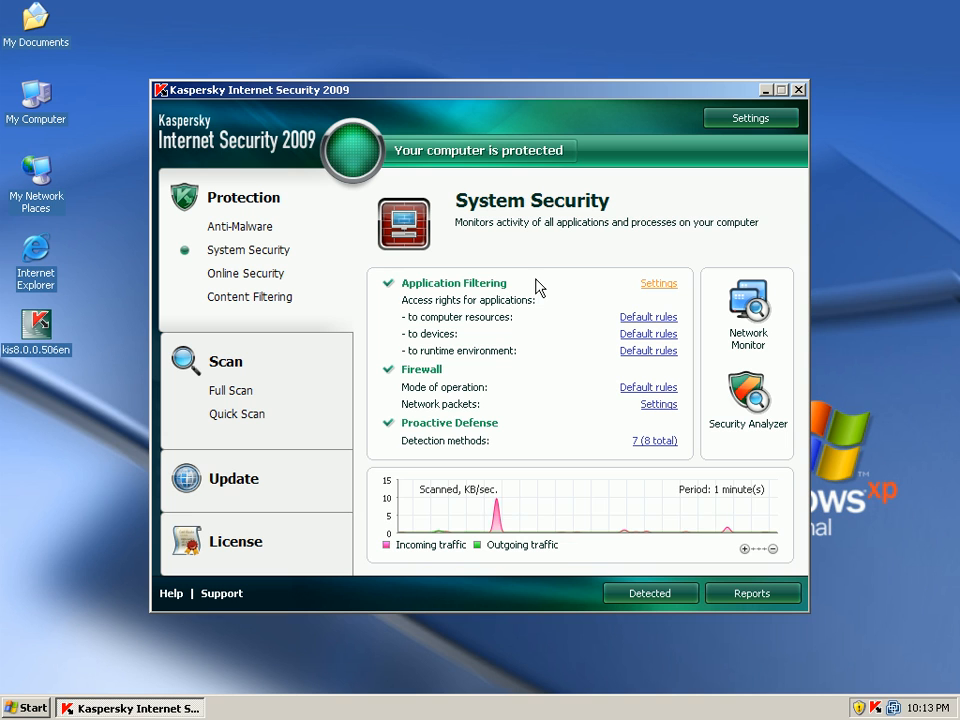
mouse_move(535, 33)
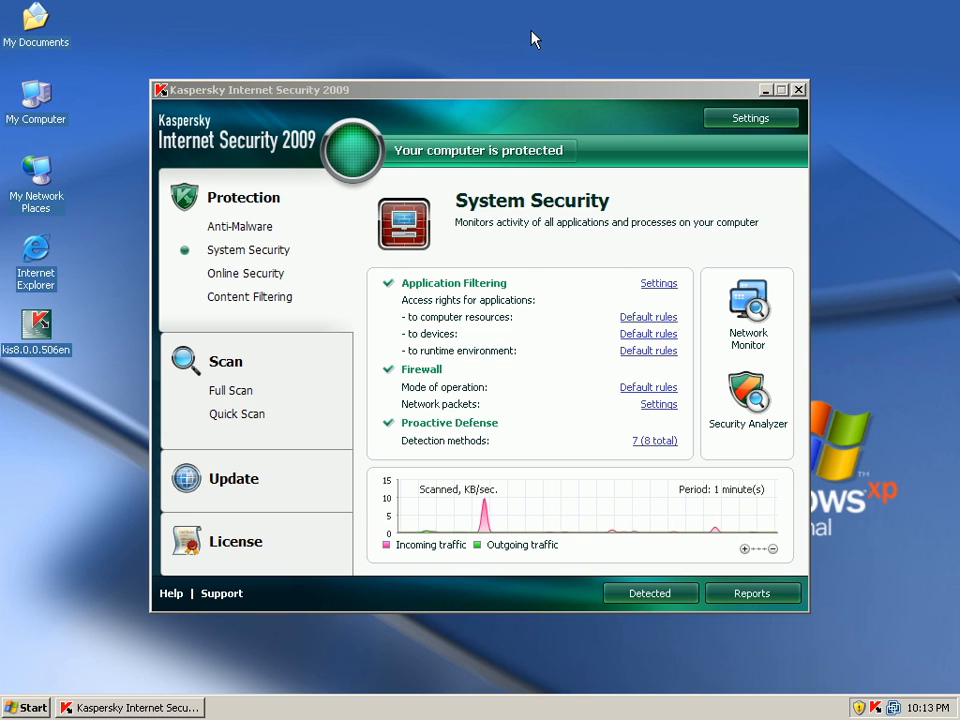